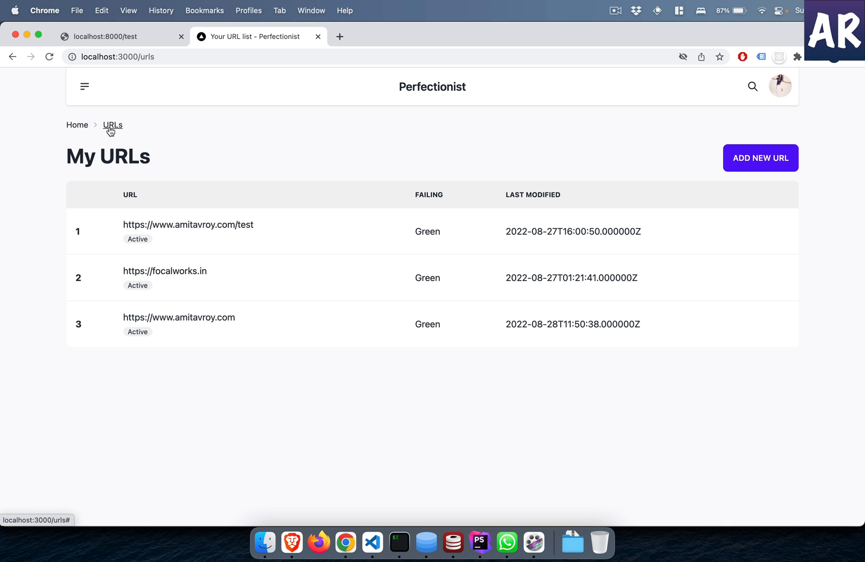
mouse_move(140, 81)
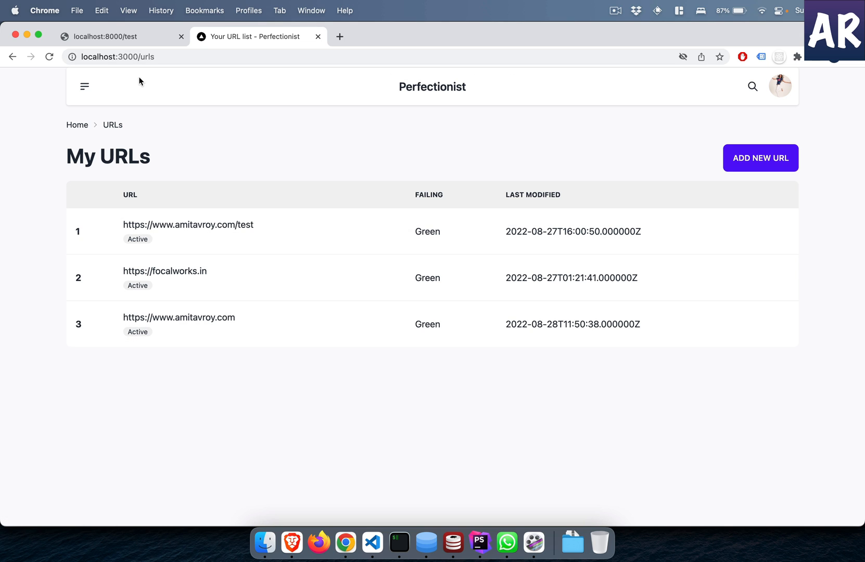
mouse_move(808, 169)
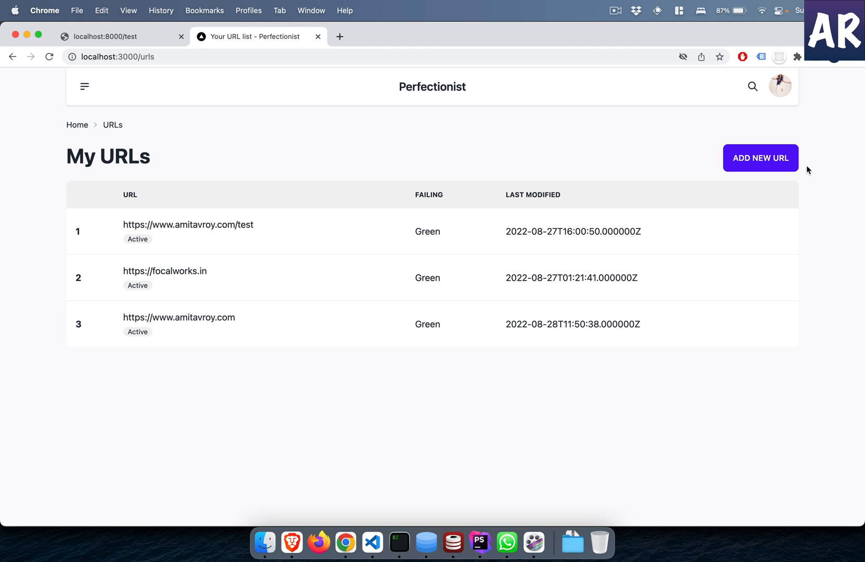
left_click(760, 158)
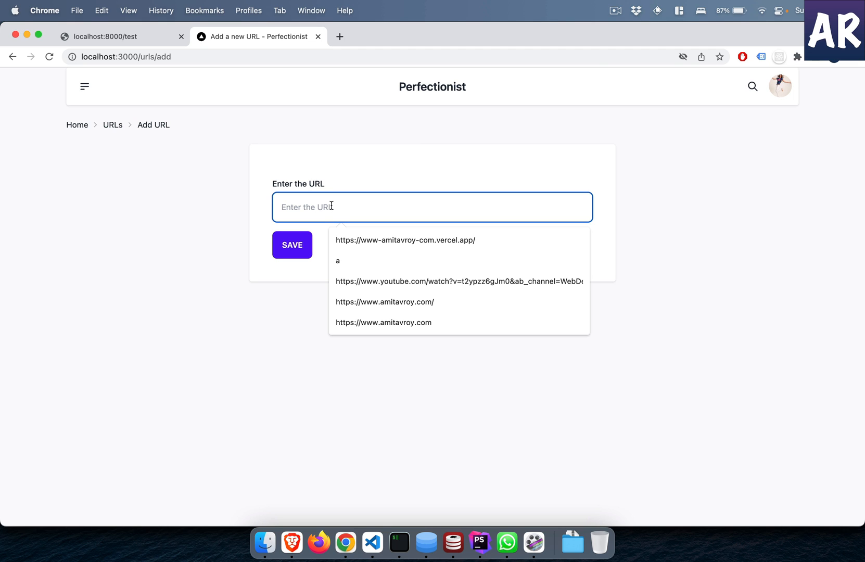
left_click(383, 322)
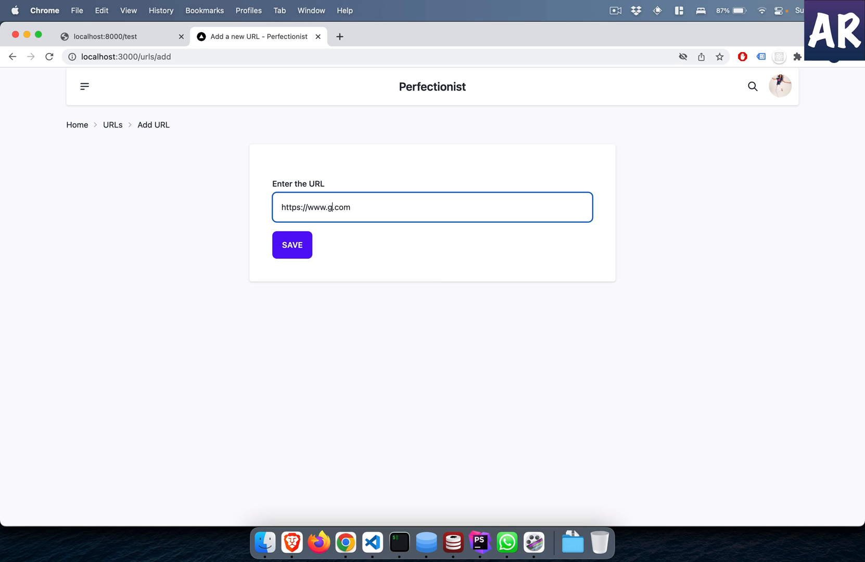
type("oogle")
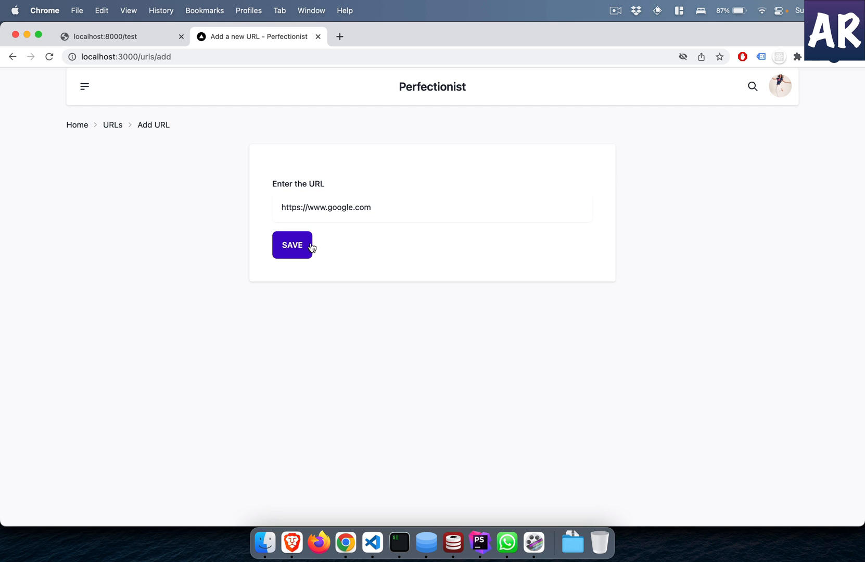
mouse_move(113, 125)
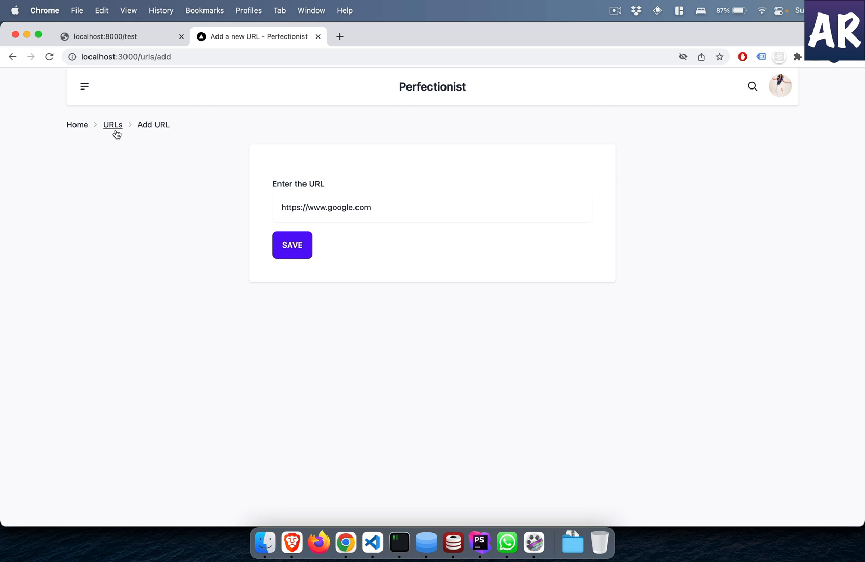
left_click(291, 245)
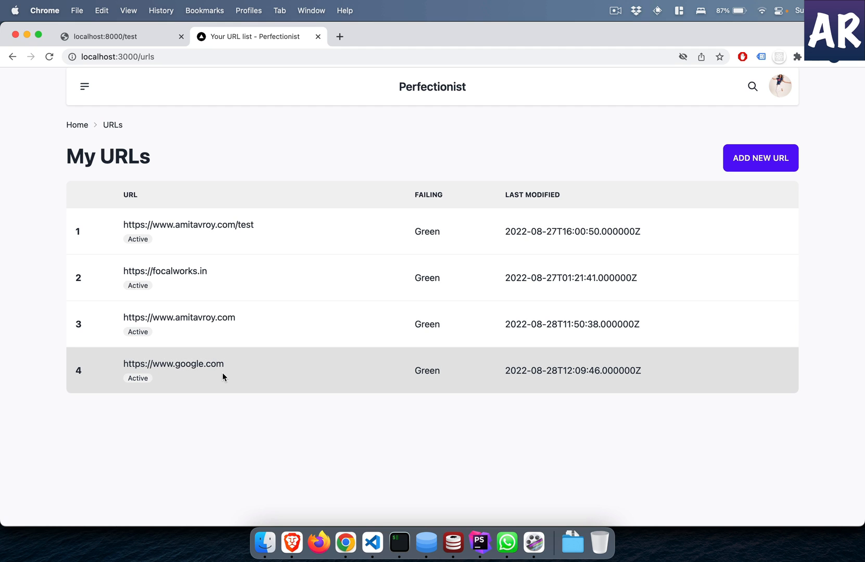
mouse_move(368, 534)
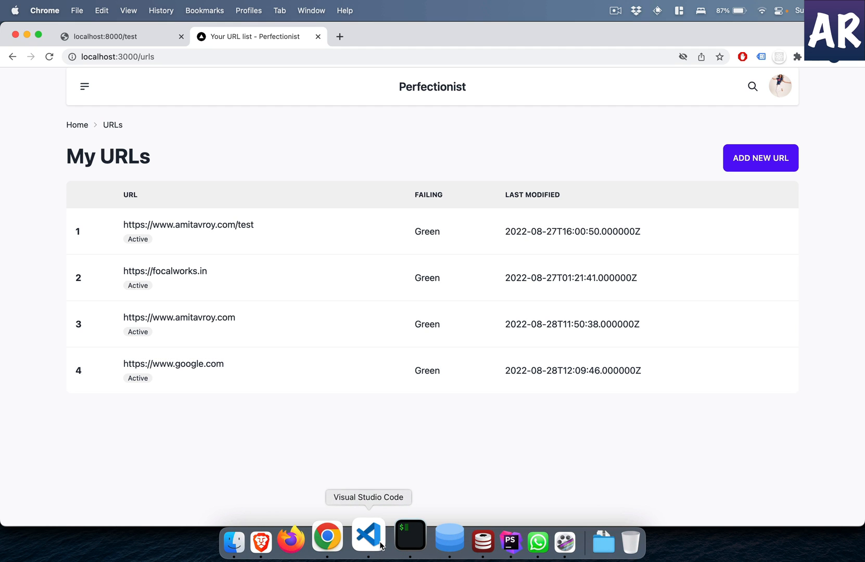
Step: In VS Code, open pages/urls/add/index.tsx from the Explorer
left_click(368, 534)
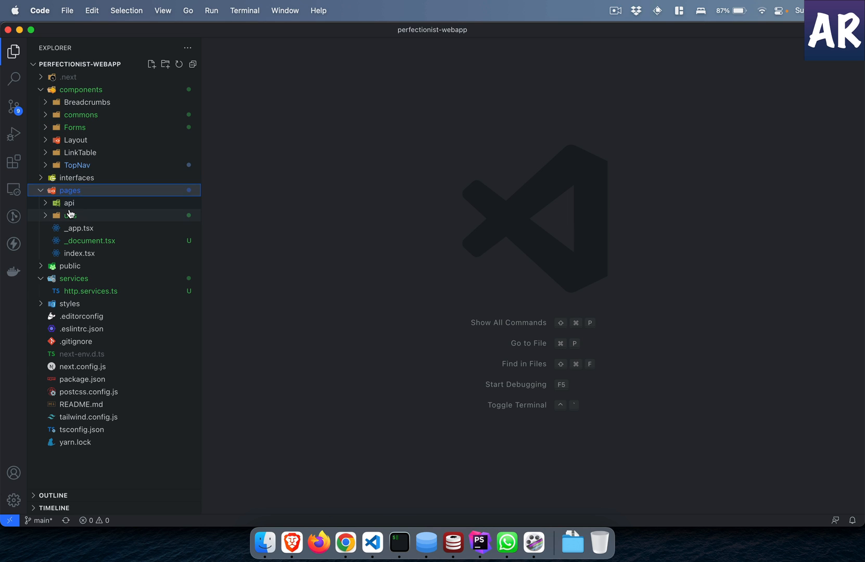
left_click(72, 215)
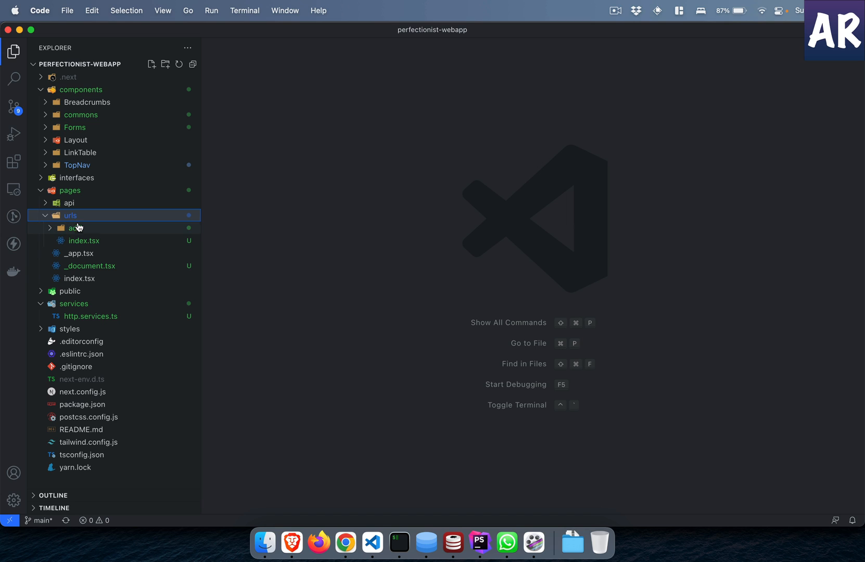
left_click(75, 228)
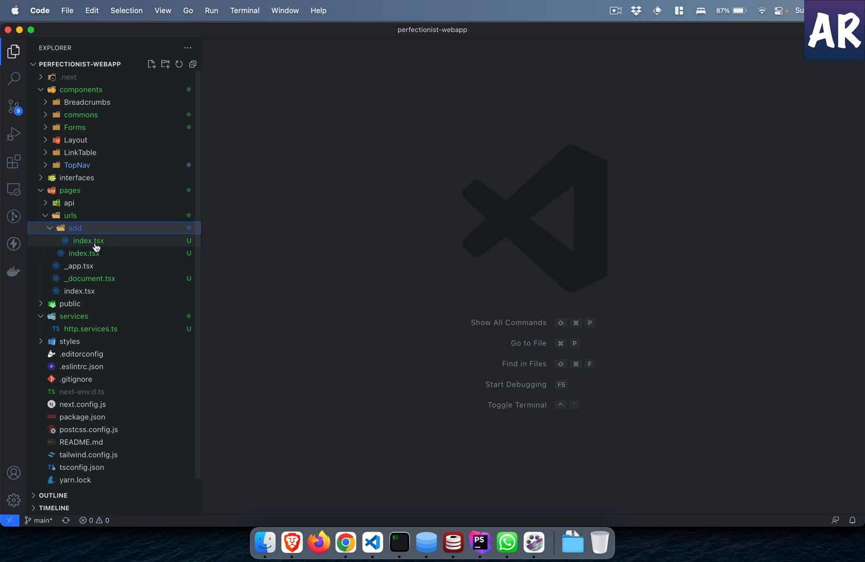
mouse_move(88, 243)
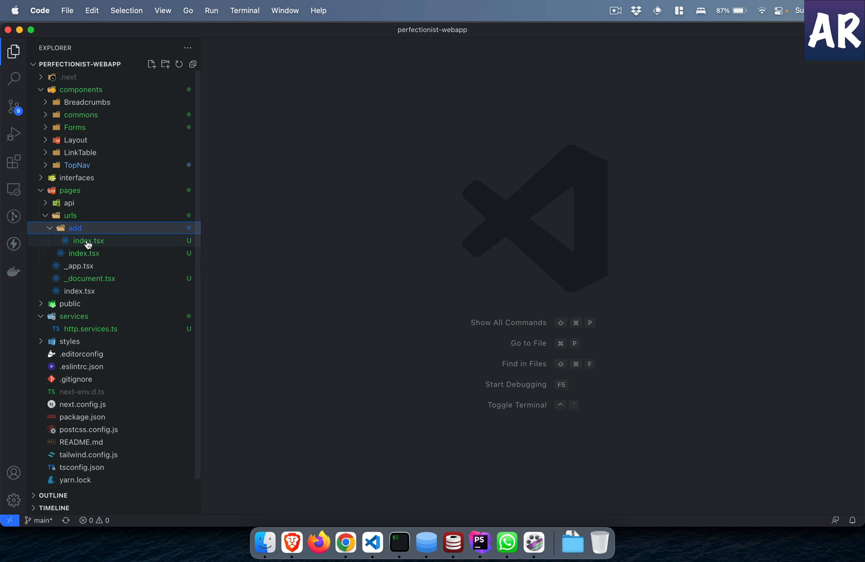
left_click(88, 241)
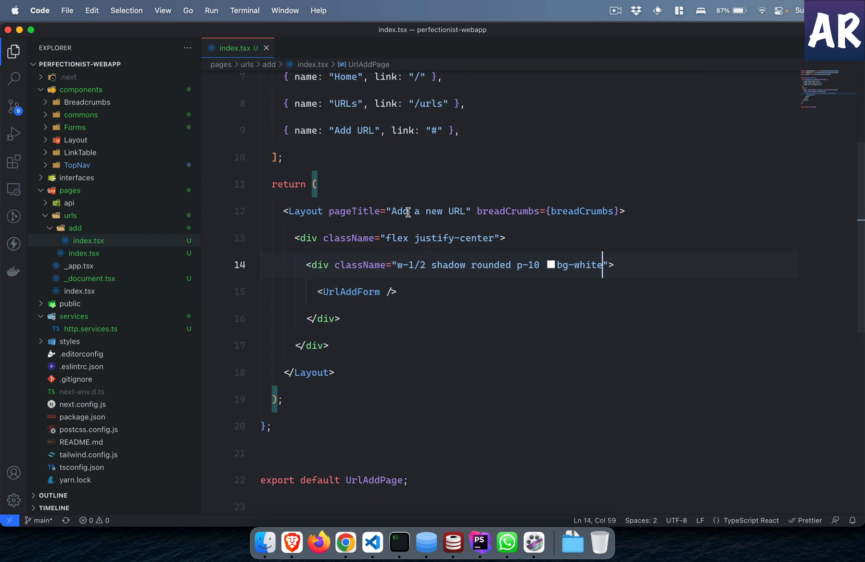
Step: Revisit the Add URL page in Chrome, then return to the editor
left_click(344, 543)
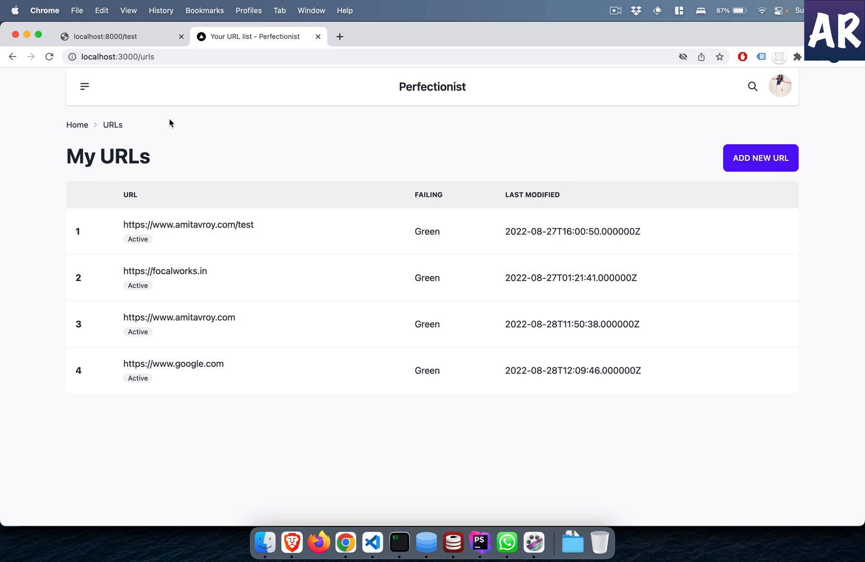
left_click(759, 158)
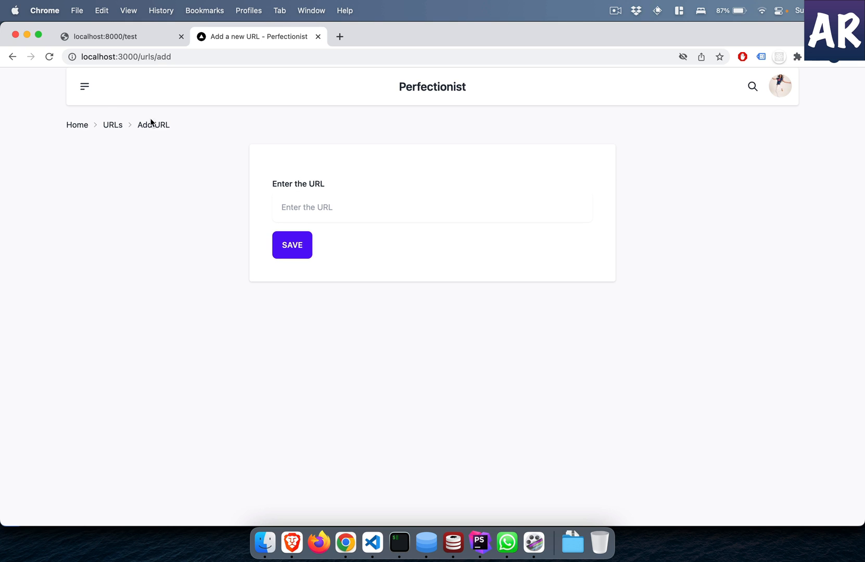
left_click(371, 543)
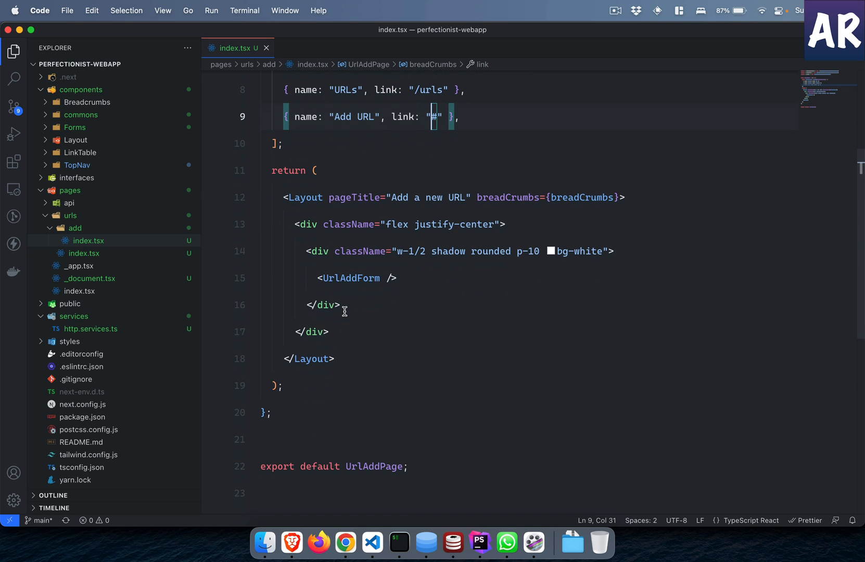
mouse_move(341, 262)
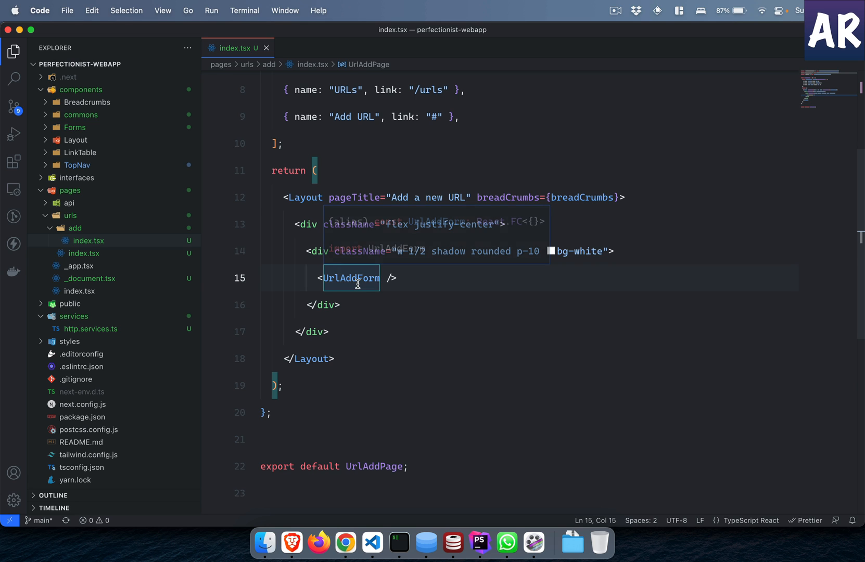
Step: Open the UrlAddForm component source and trace initialValues to its Formik prop
left_click(351, 278)
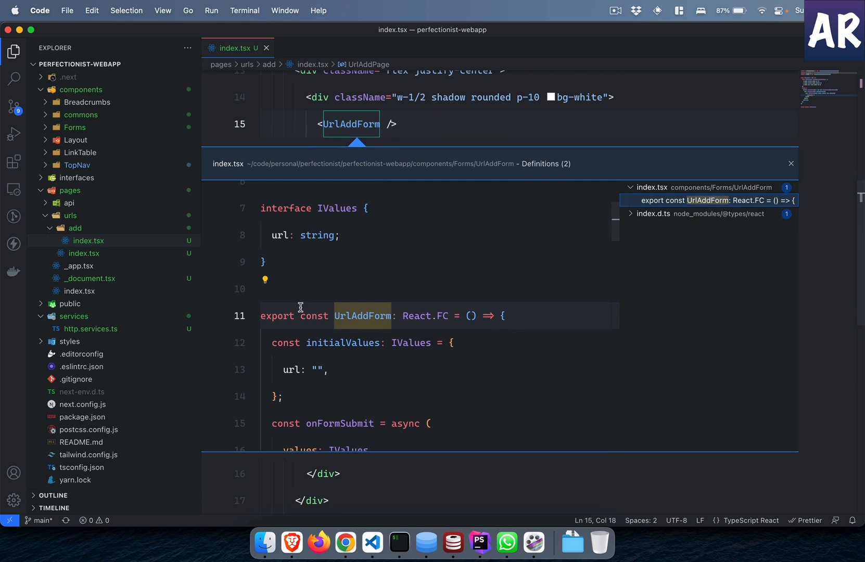
left_click(707, 200)
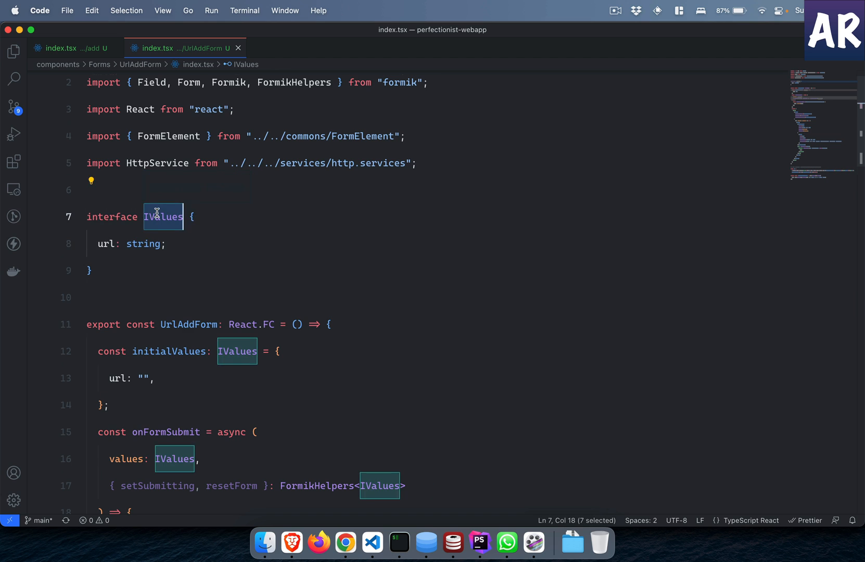
scroll("down", 3)
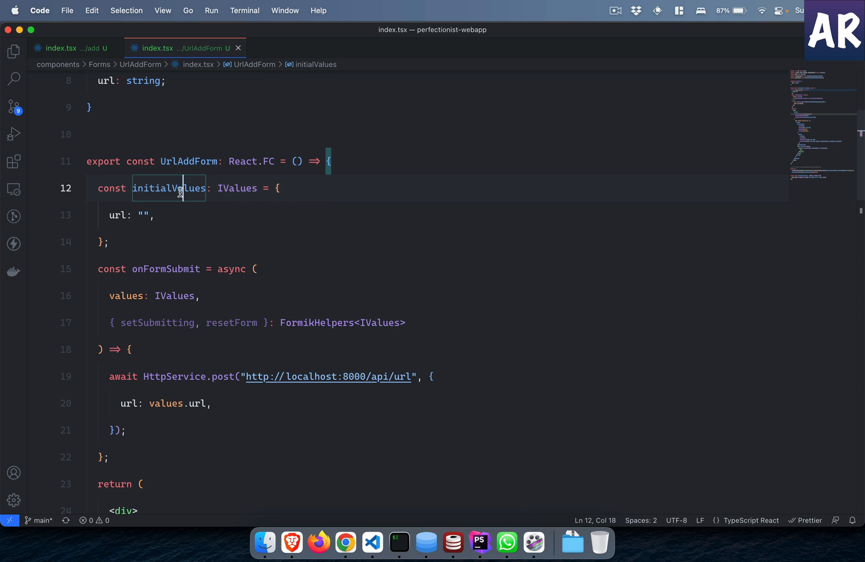
double_click(169, 188)
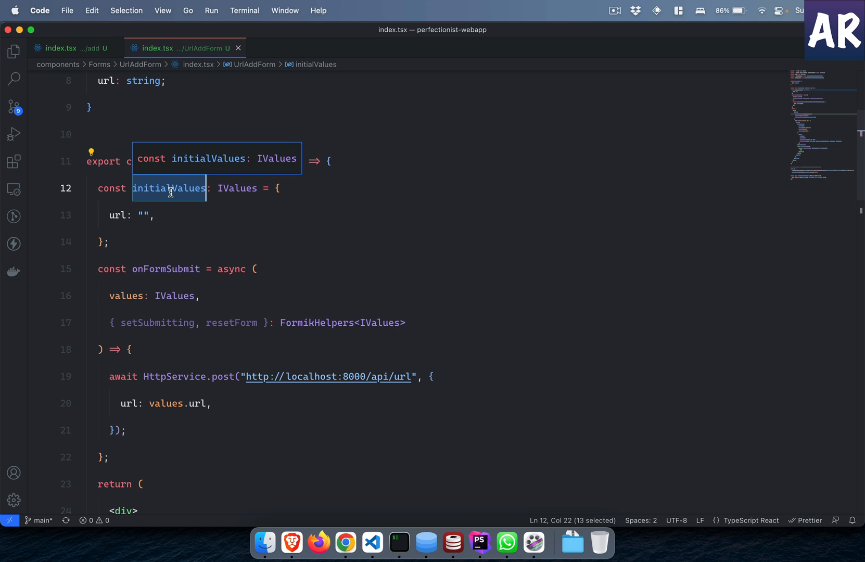
left_click(193, 241)
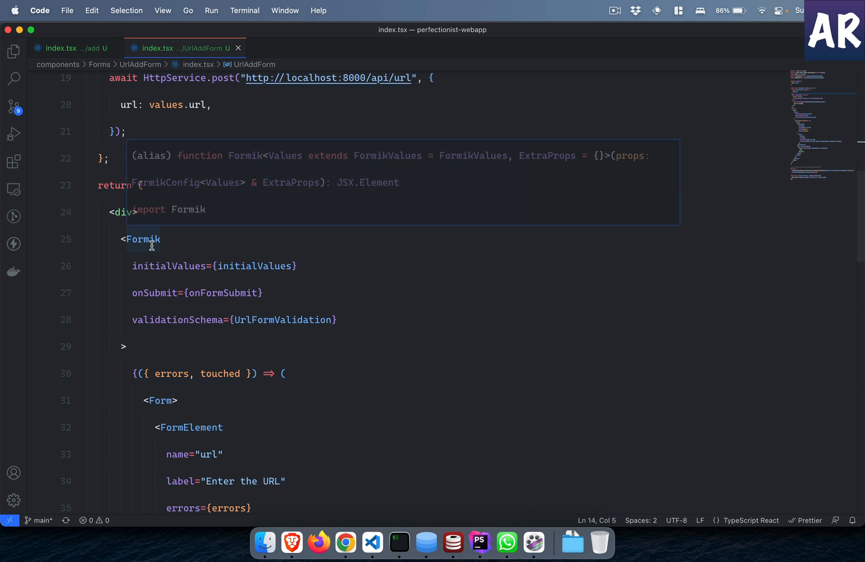
double_click(169, 266)
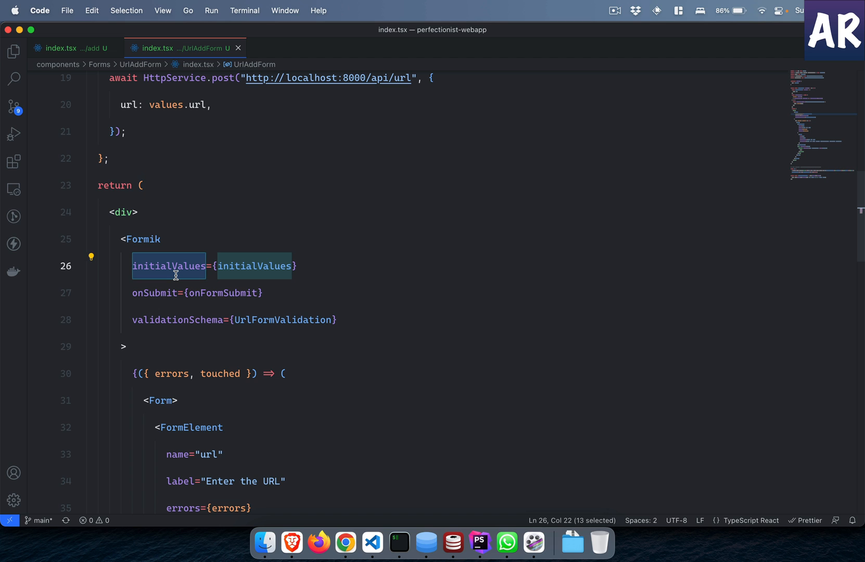
Step: Locate the onFormSubmit handler and its use in Formik
scroll("up", 3)
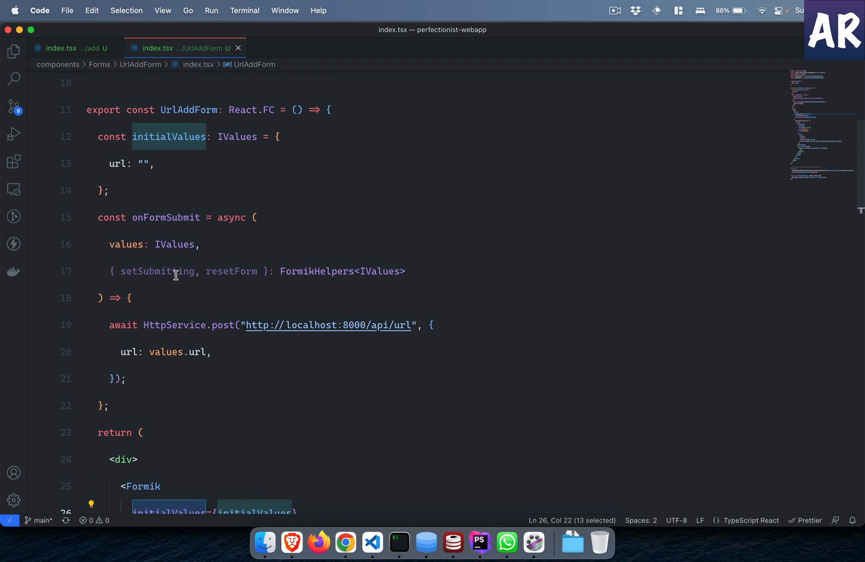
mouse_move(169, 137)
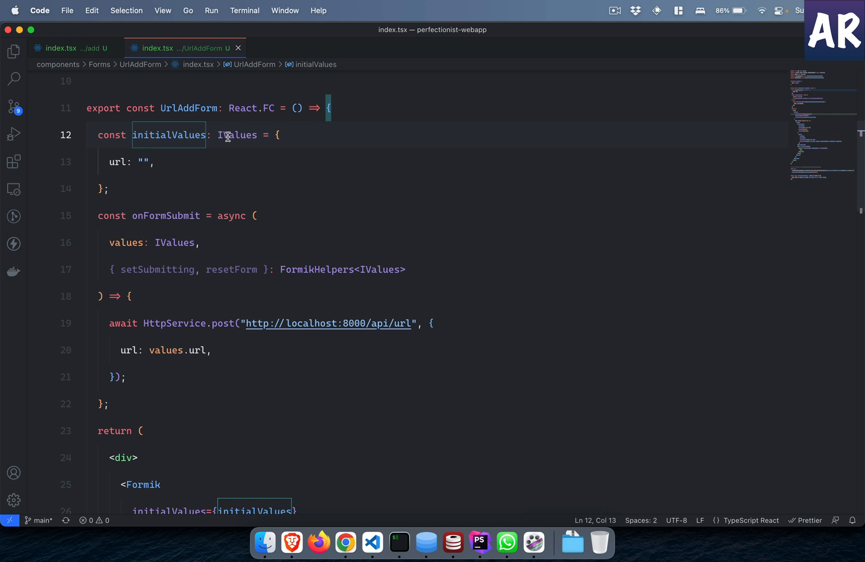
scroll("down", 3)
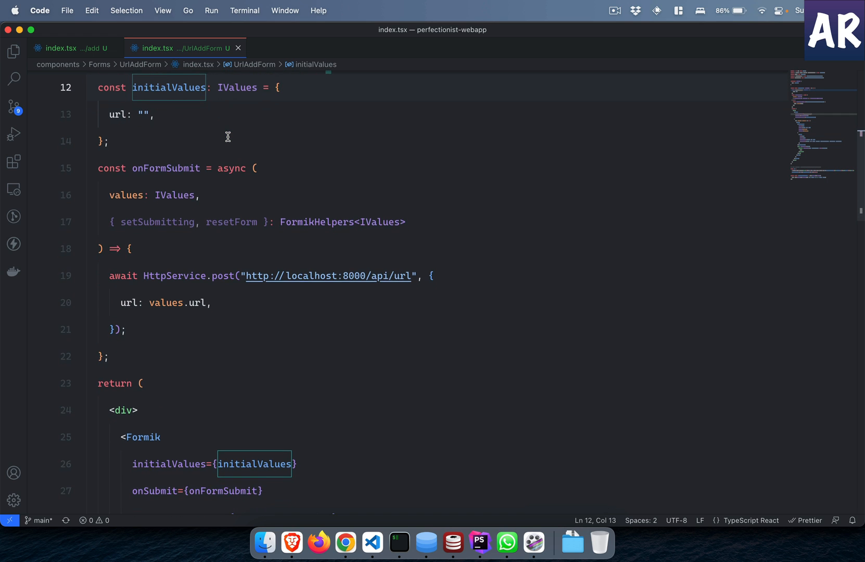
double_click(155, 260)
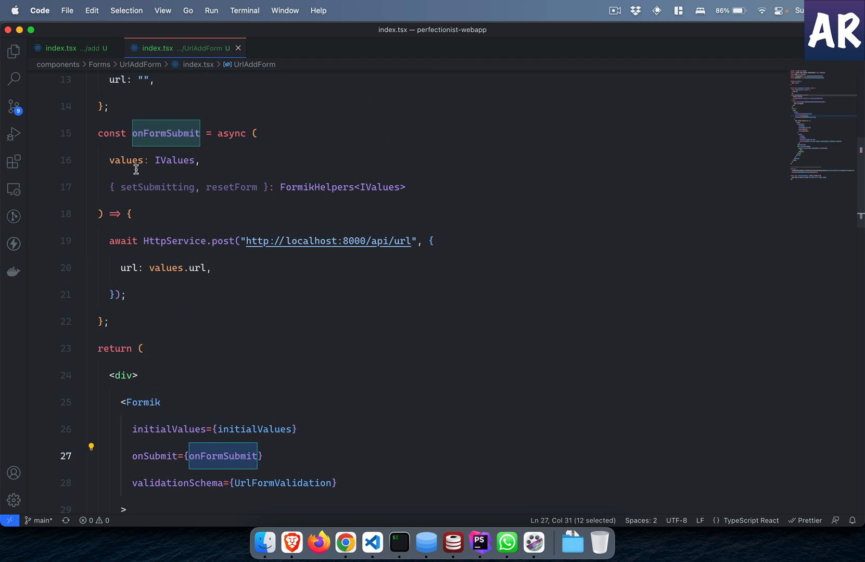
mouse_move(127, 160)
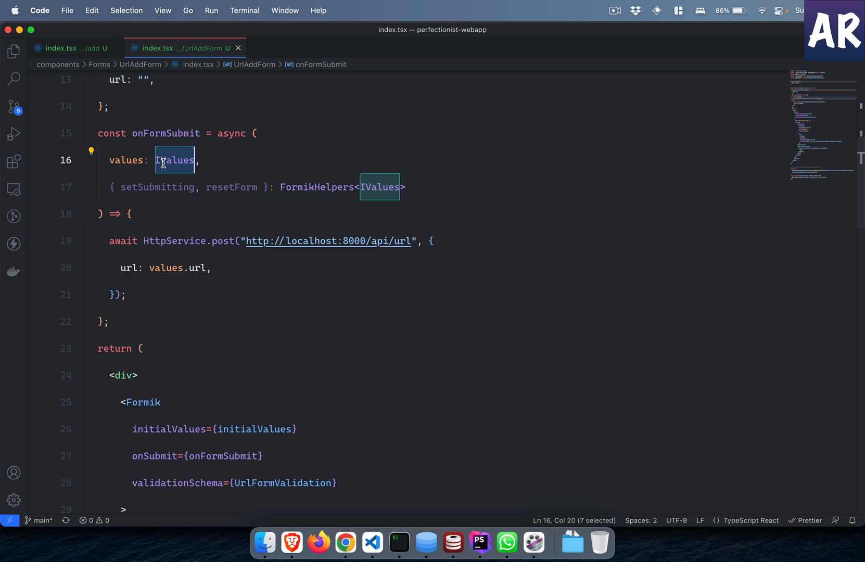
Step: Add a resetForm(); call on a new line after the HttpService.post request
left_click(181, 294)
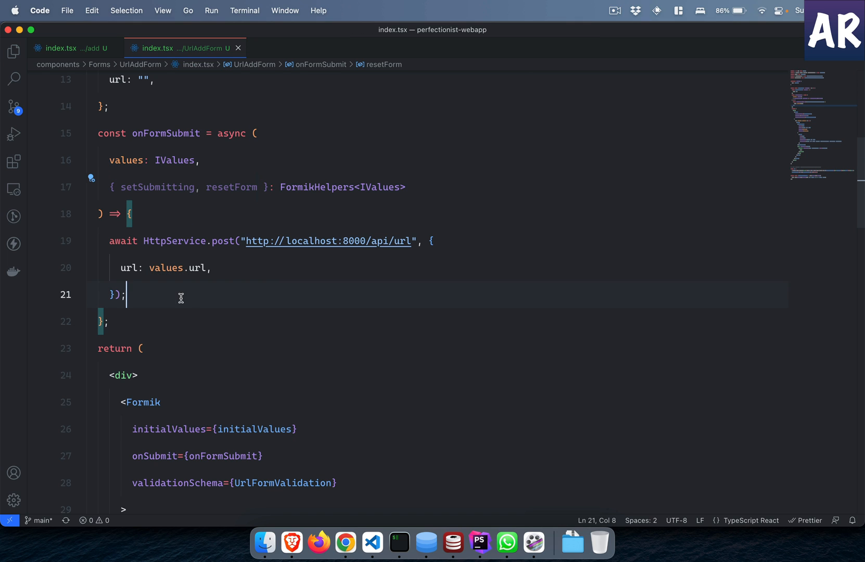
type("resetForm();")
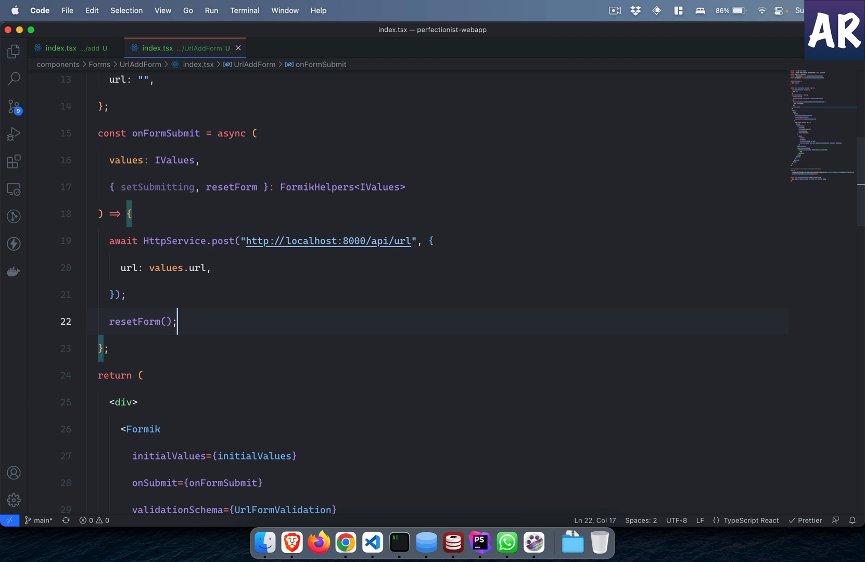
mouse_move(250, 191)
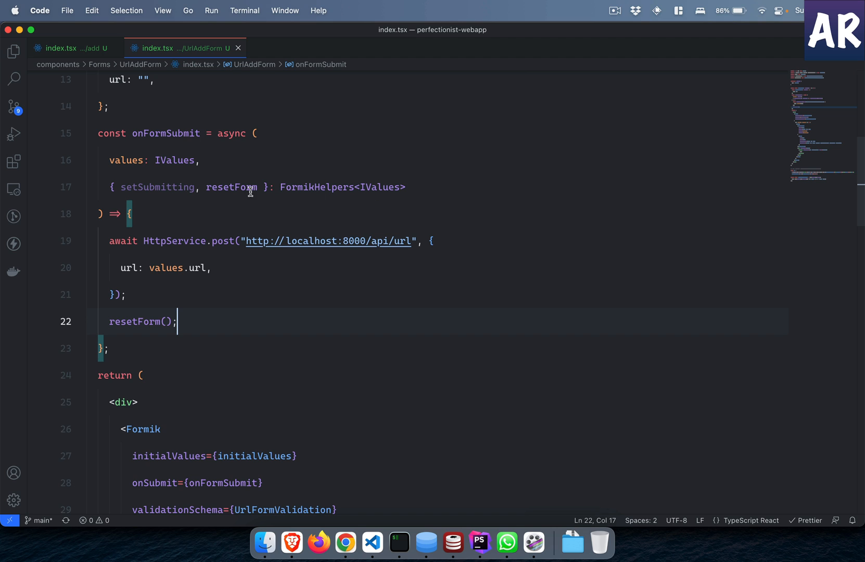
mouse_move(316, 186)
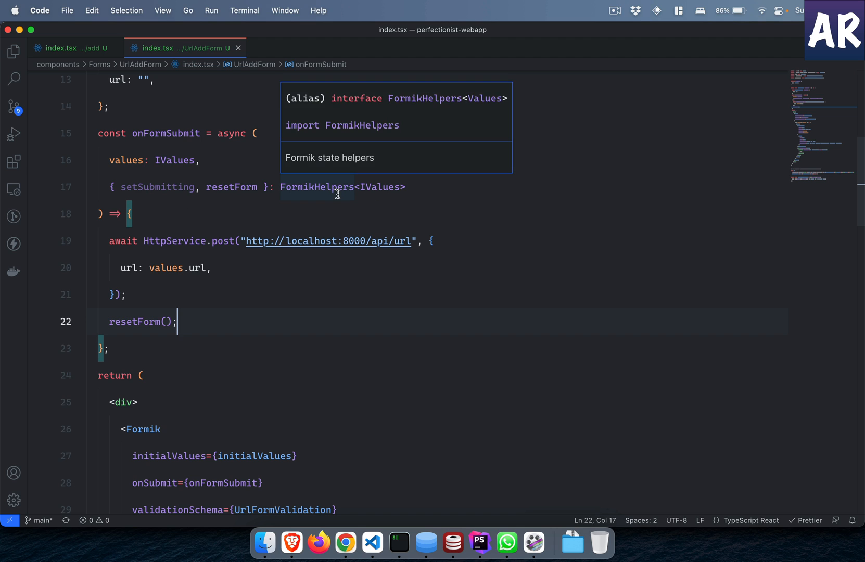
scroll("down", 3)
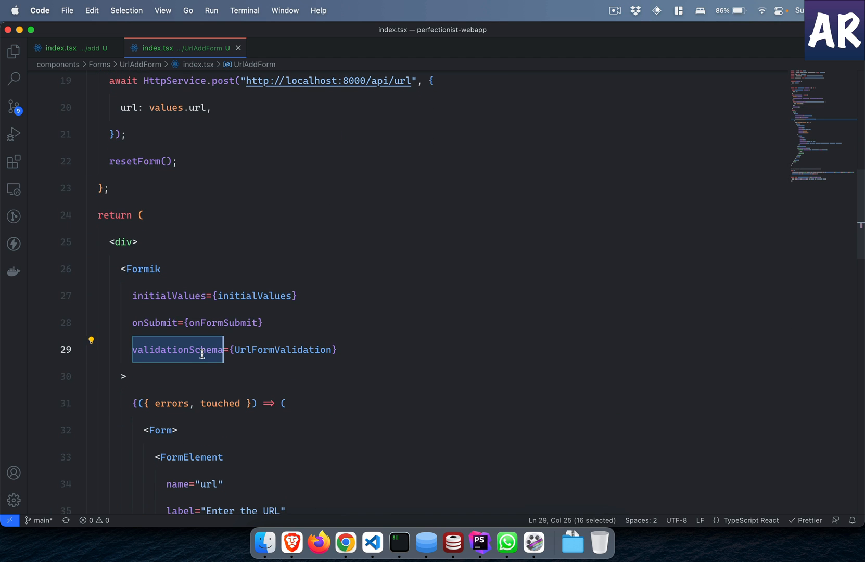
Step: Inspect the UrlFormValidation schema's url key, regex matches check and Stack Overflow source
scroll("down", 3)
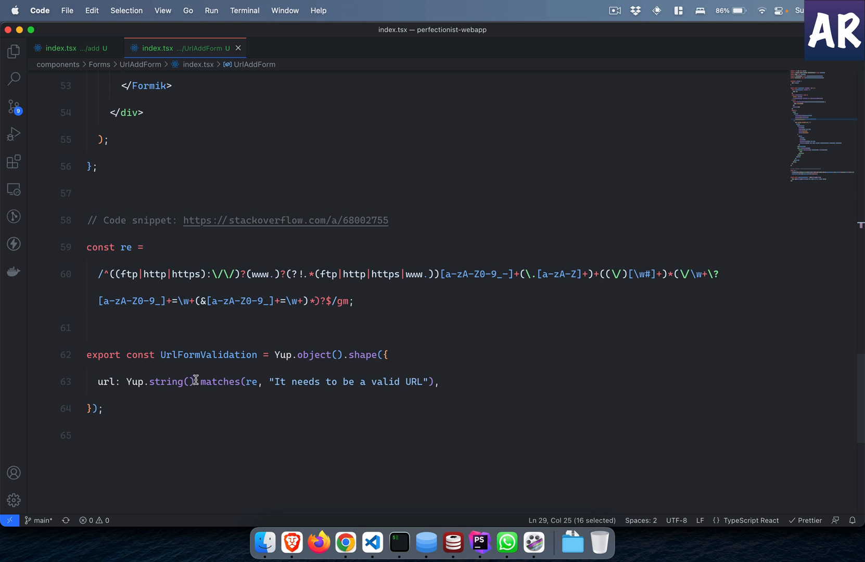
left_click(217, 354)
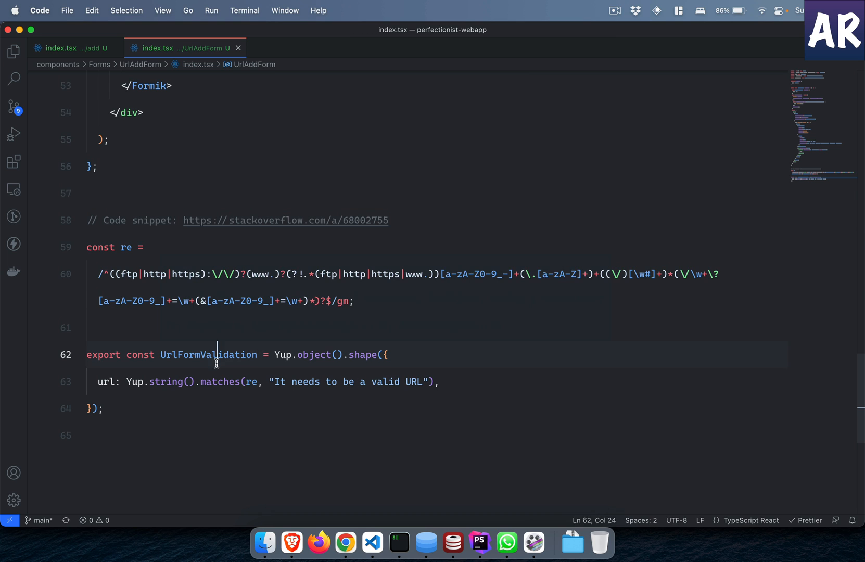
double_click(209, 354)
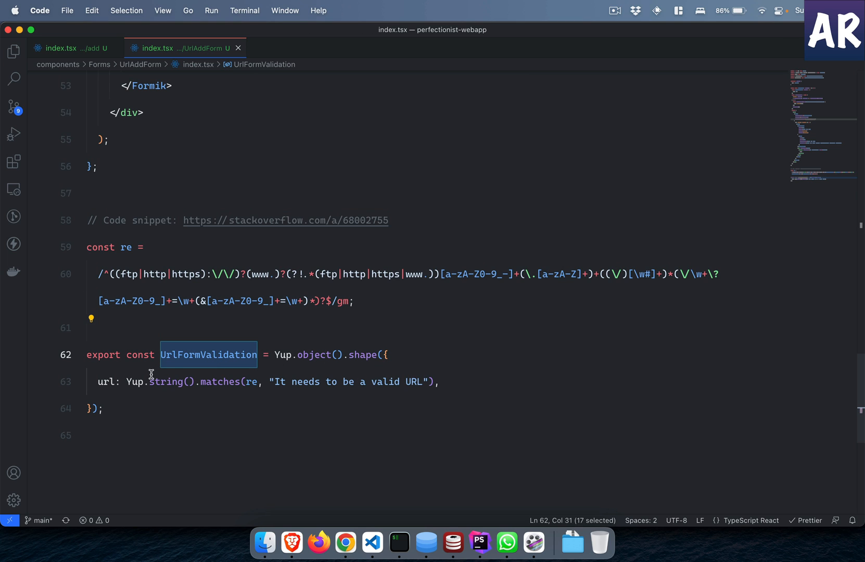
double_click(105, 381)
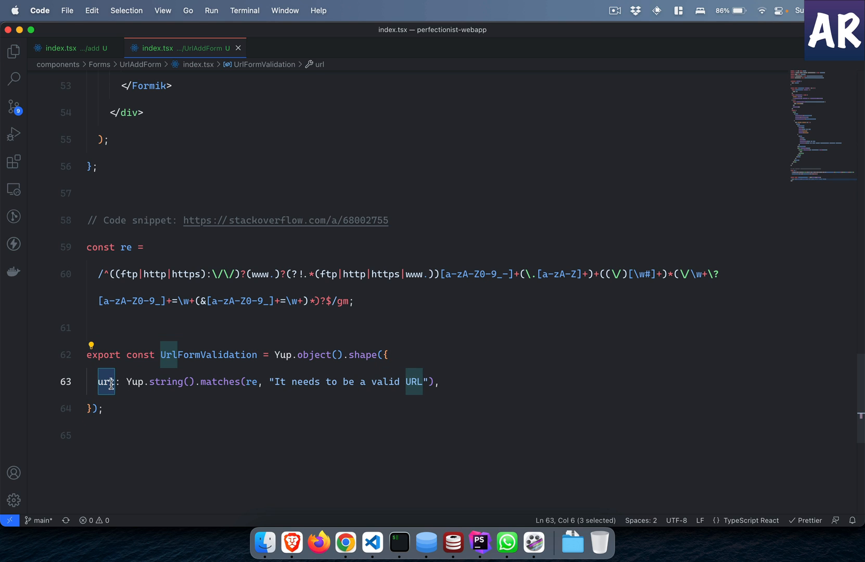
left_click(250, 382)
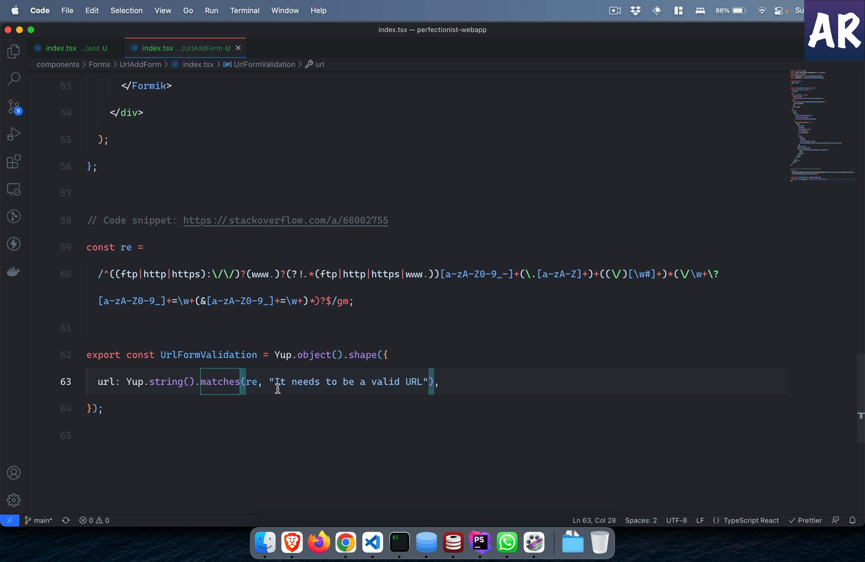
double_click(250, 381)
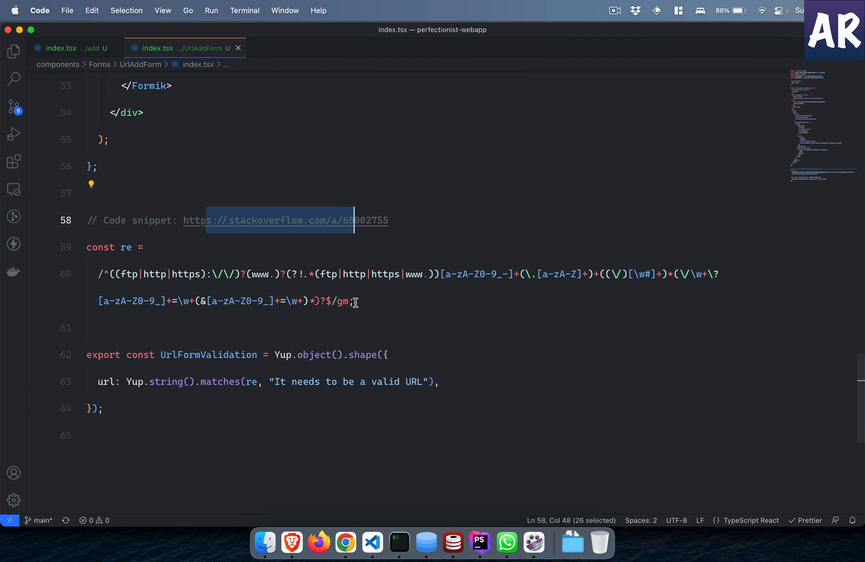
mouse_move(321, 270)
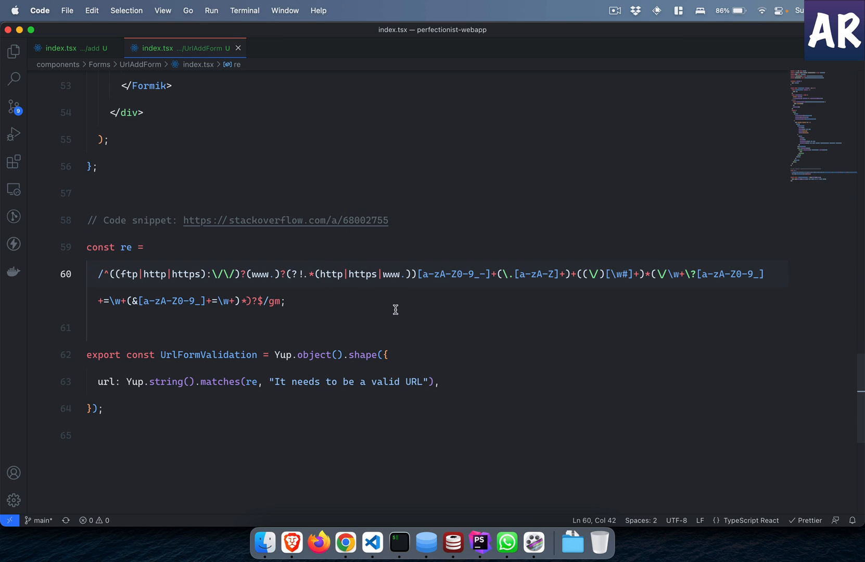
mouse_move(137, 274)
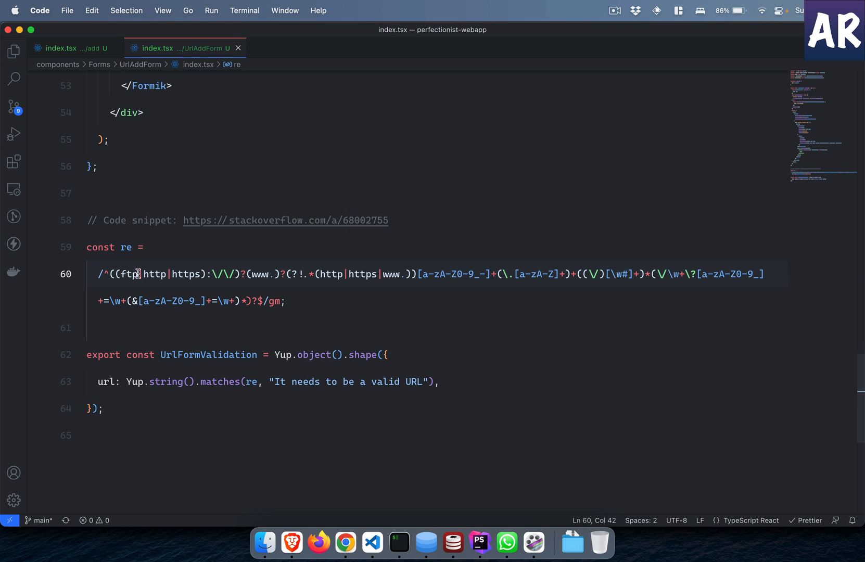
Step: Delete 'ftp|' from the regex's first protocol group and scroll back to the component
left_click(142, 274)
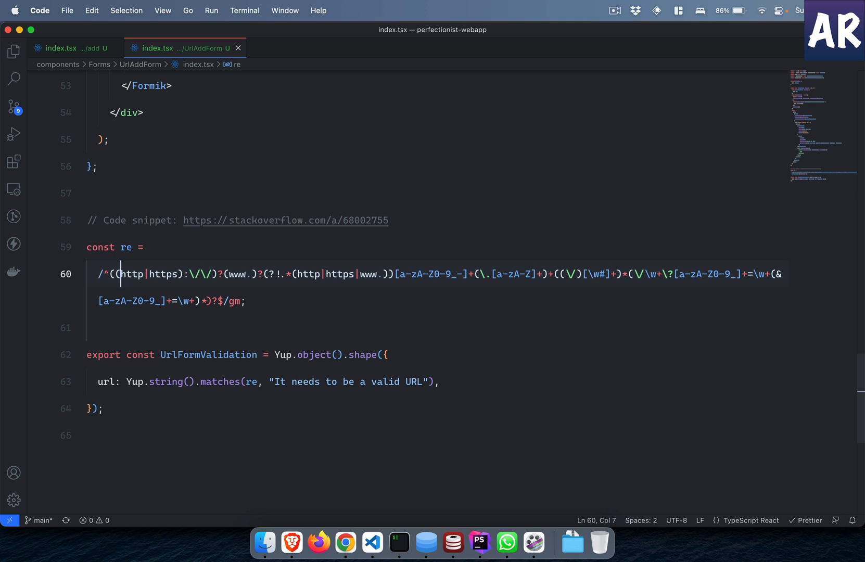
mouse_move(193, 348)
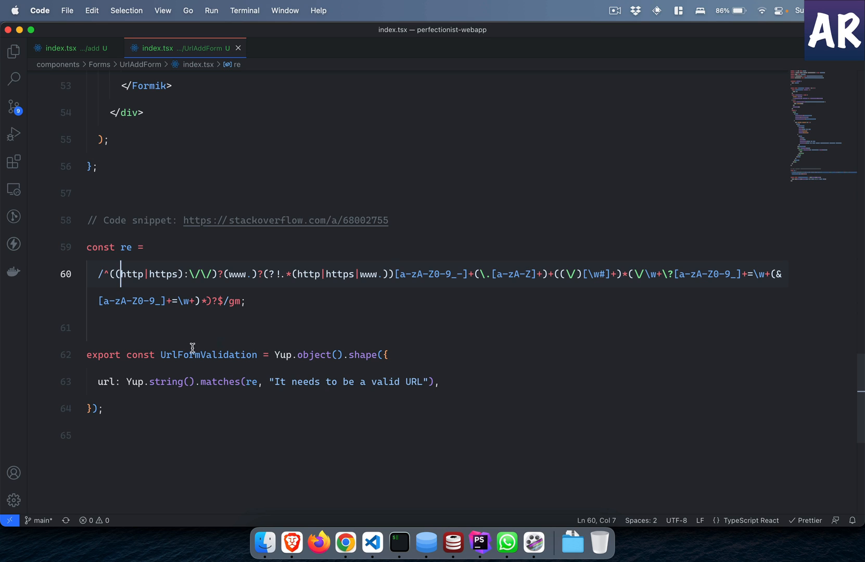
scroll("up", 3)
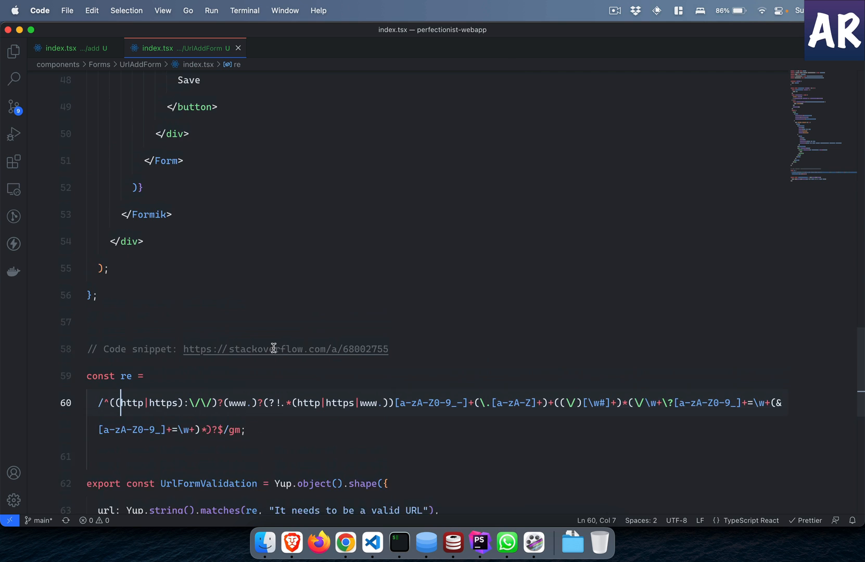
scroll("up", 3)
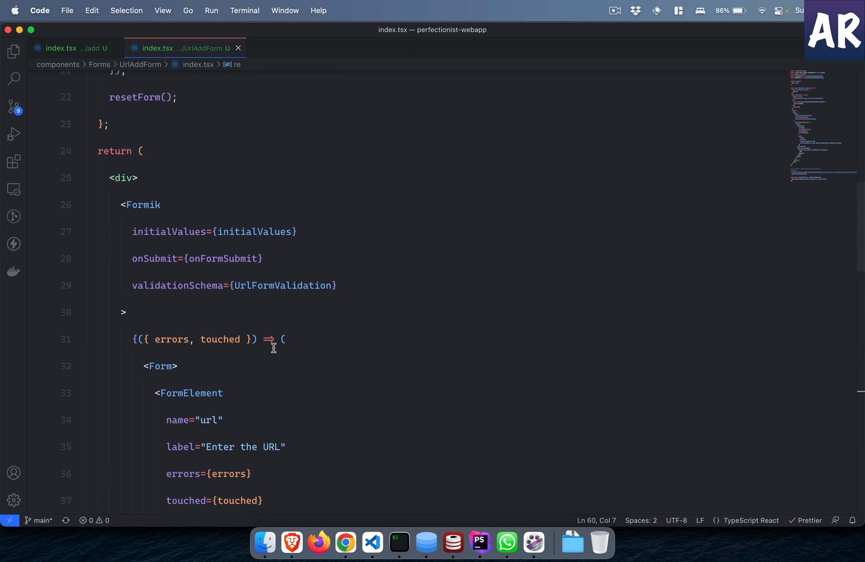
scroll("up", 3)
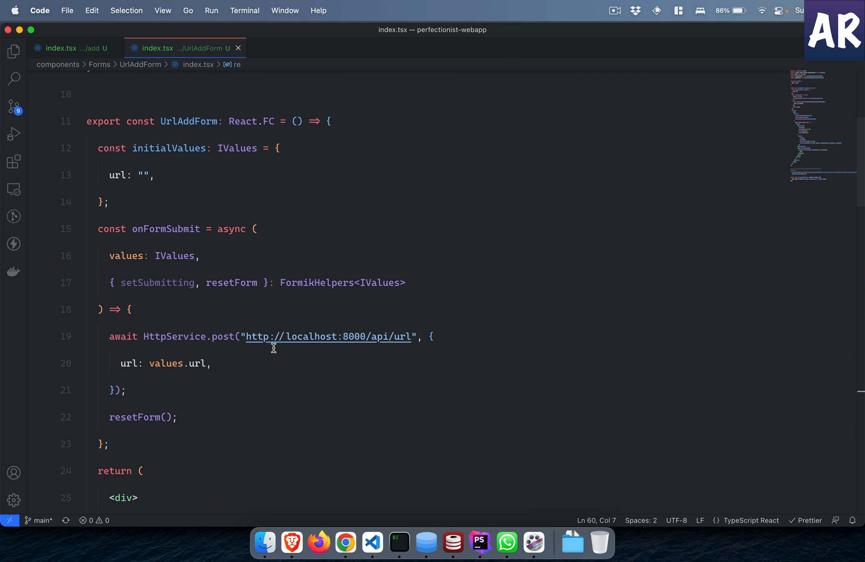
mouse_move(179, 331)
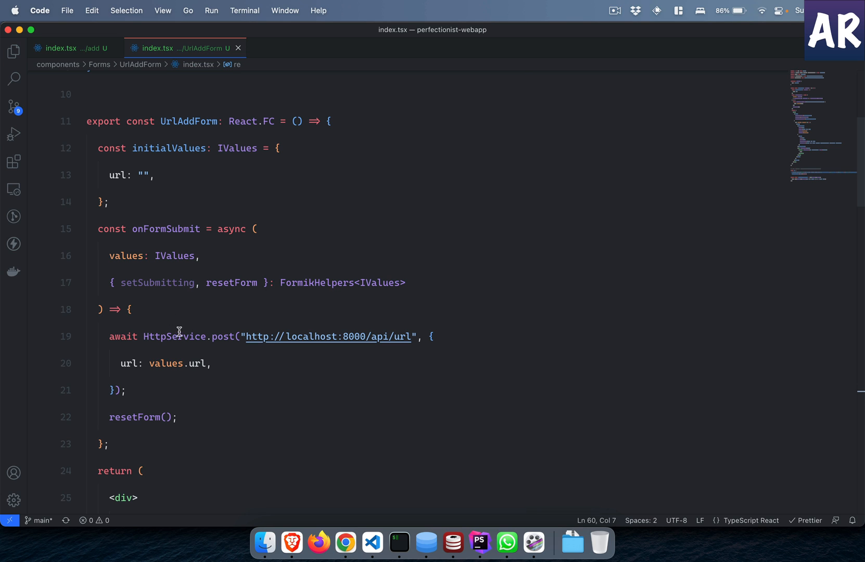
left_click(171, 337)
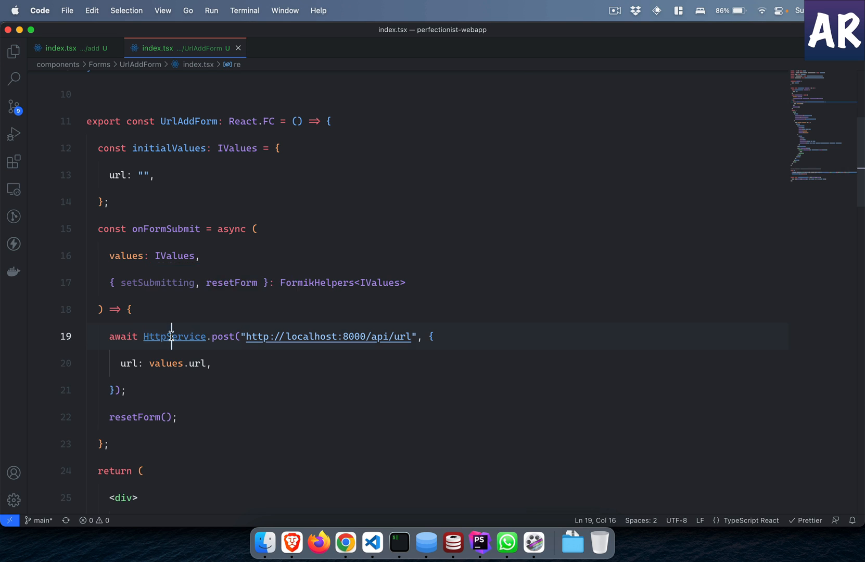
left_click(174, 336)
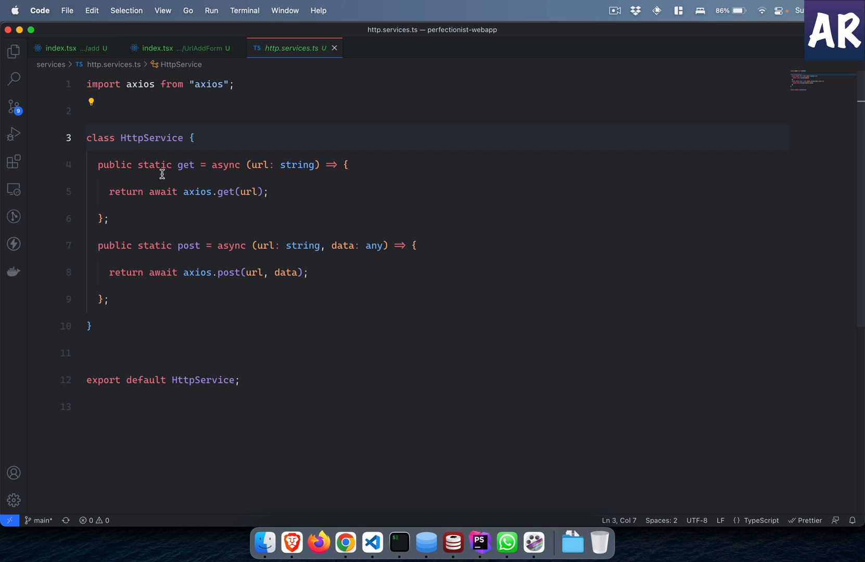
mouse_move(217, 255)
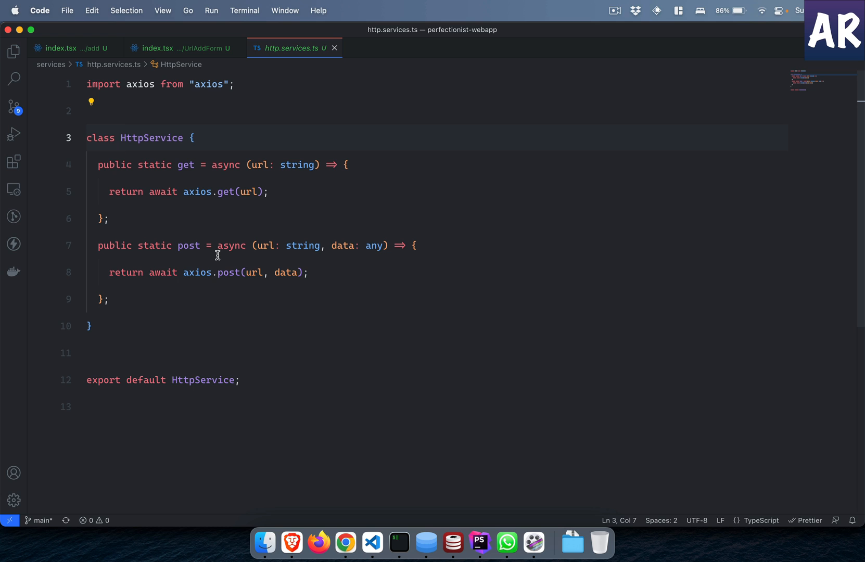
left_click(158, 48)
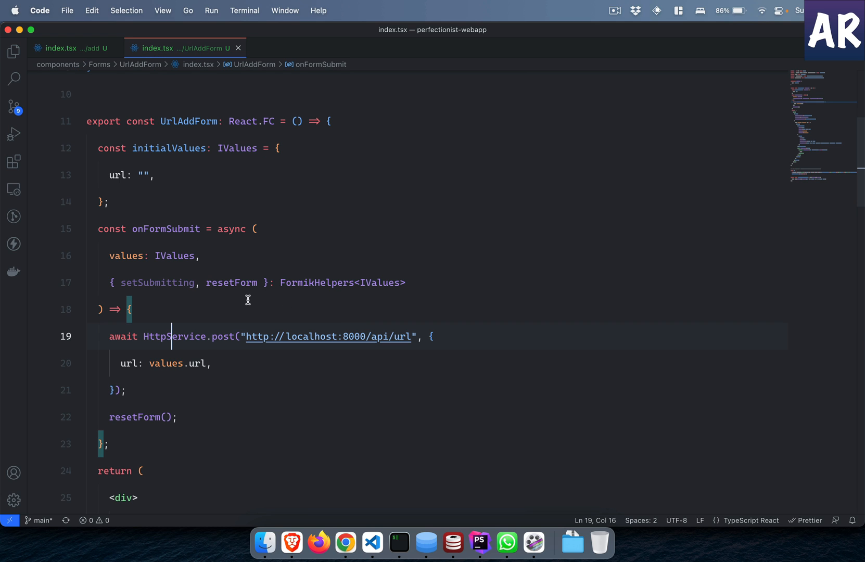
Step: Select the 'Enter the URL' label in Chrome, then view the FormElement component code
scroll("down", 3)
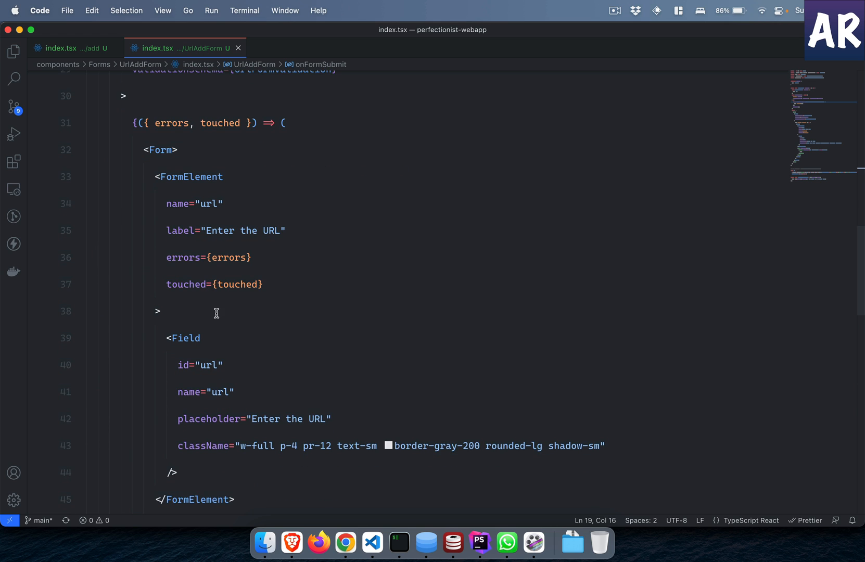
scroll("up", 3)
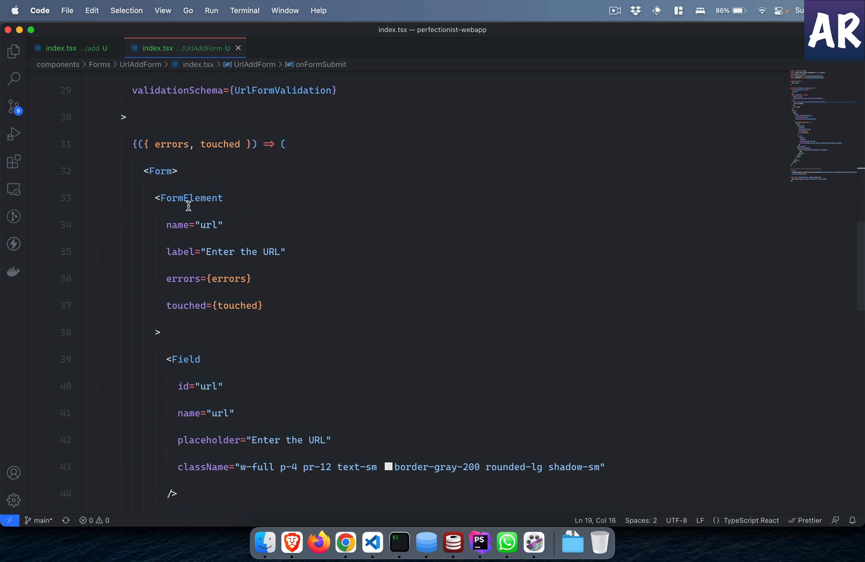
mouse_move(191, 198)
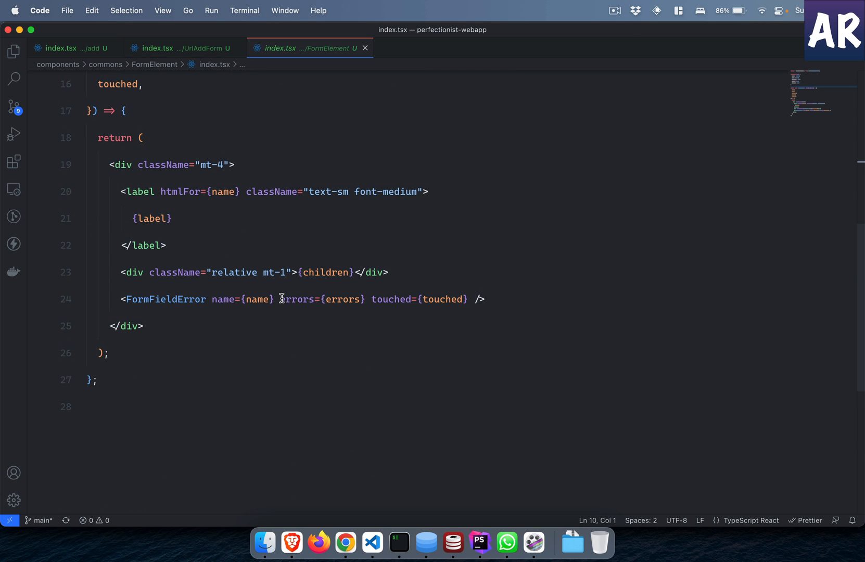
mouse_move(164, 201)
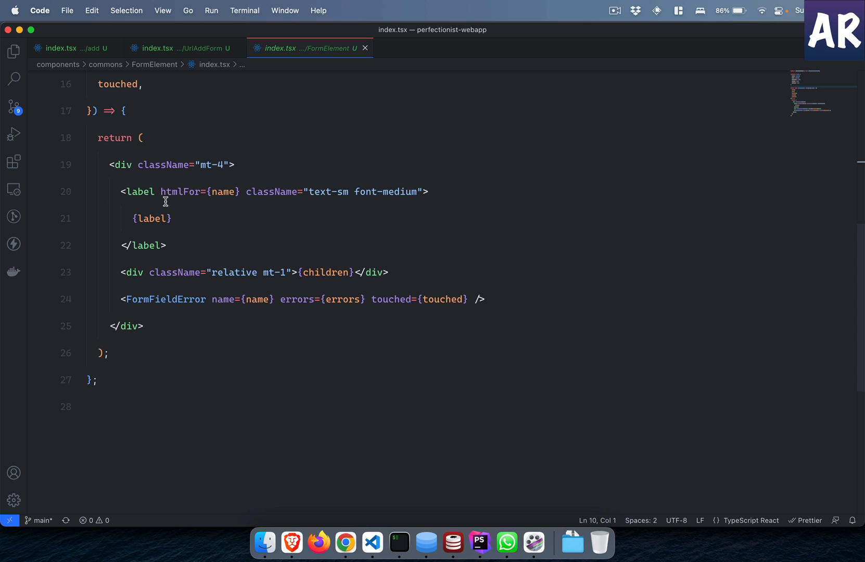
left_click(346, 542)
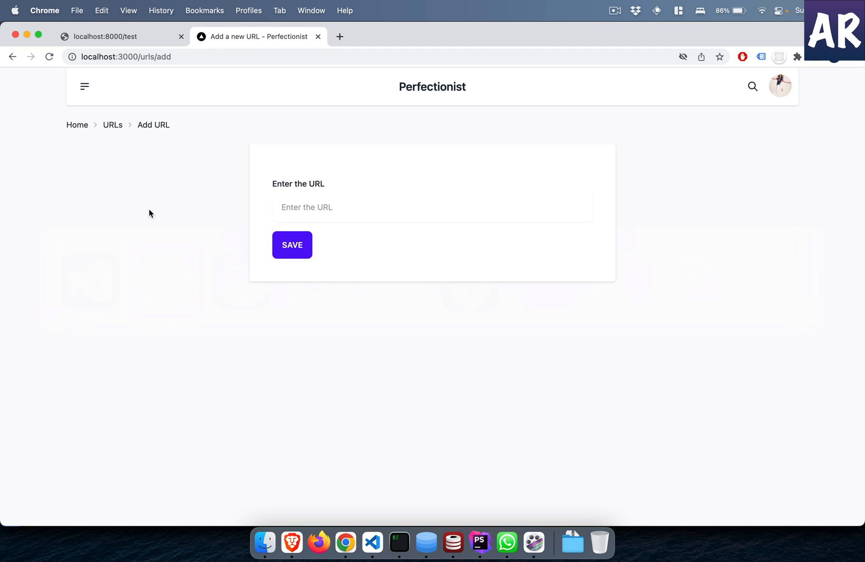
double_click(297, 184)
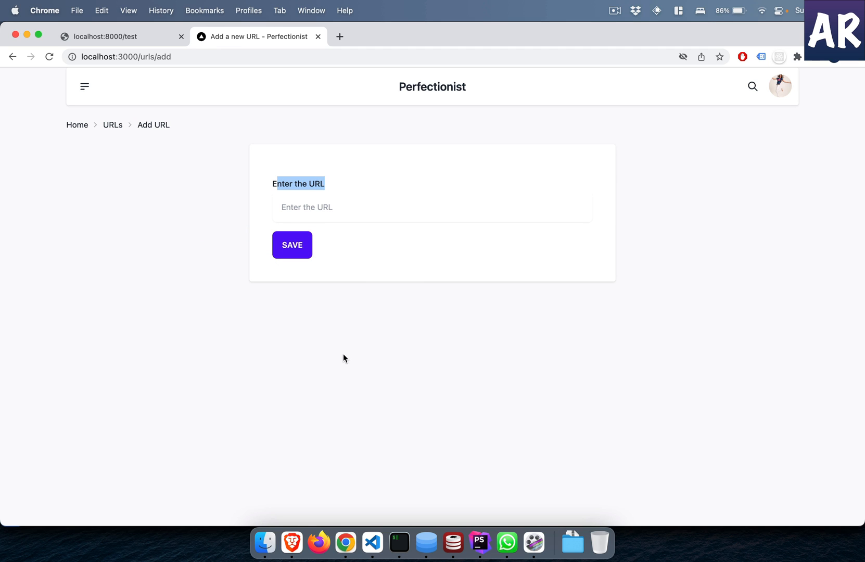
left_click(372, 543)
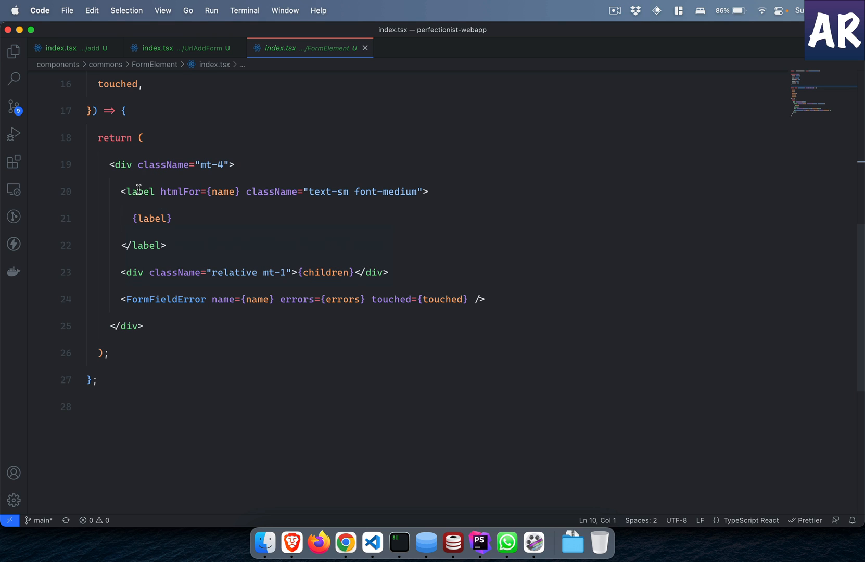
mouse_move(177, 245)
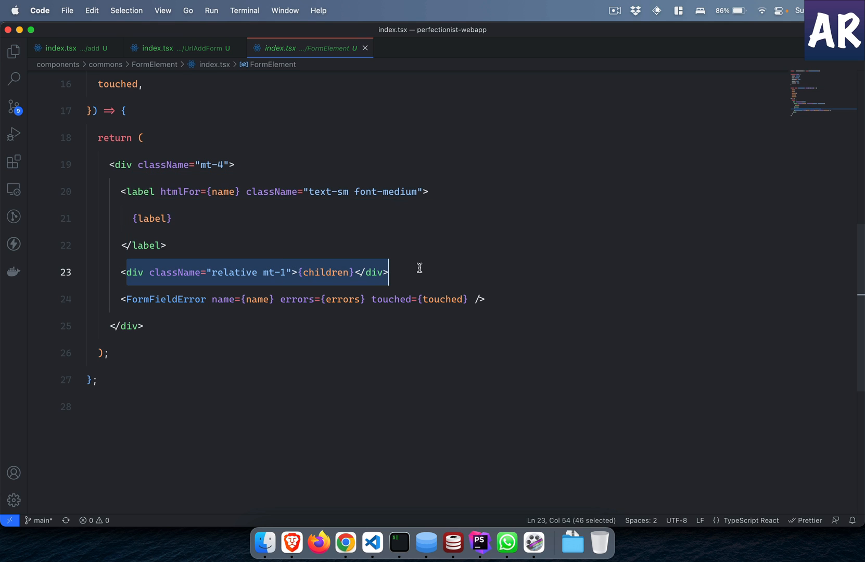
Step: Change the URL field placeholder to 'Enter the URL to add' and verify it in Chrome
left_click(182, 48)
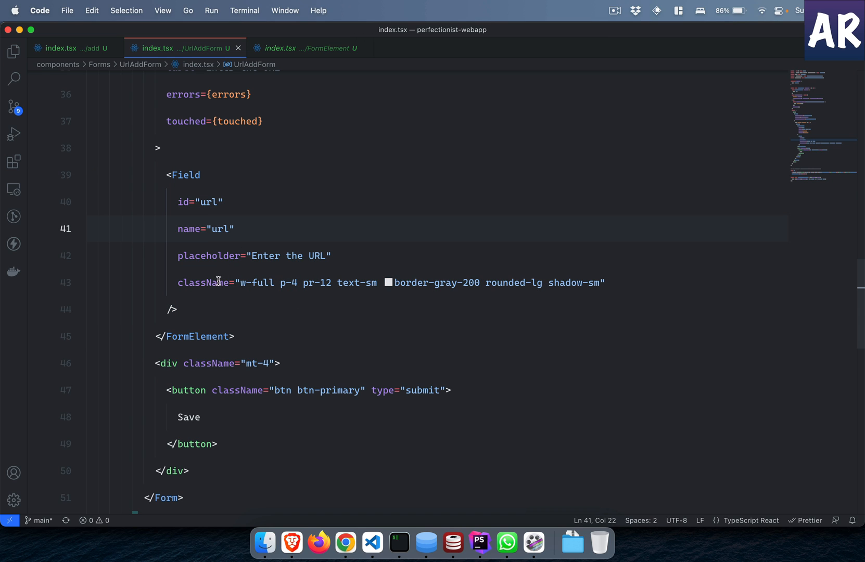
mouse_move(306, 302)
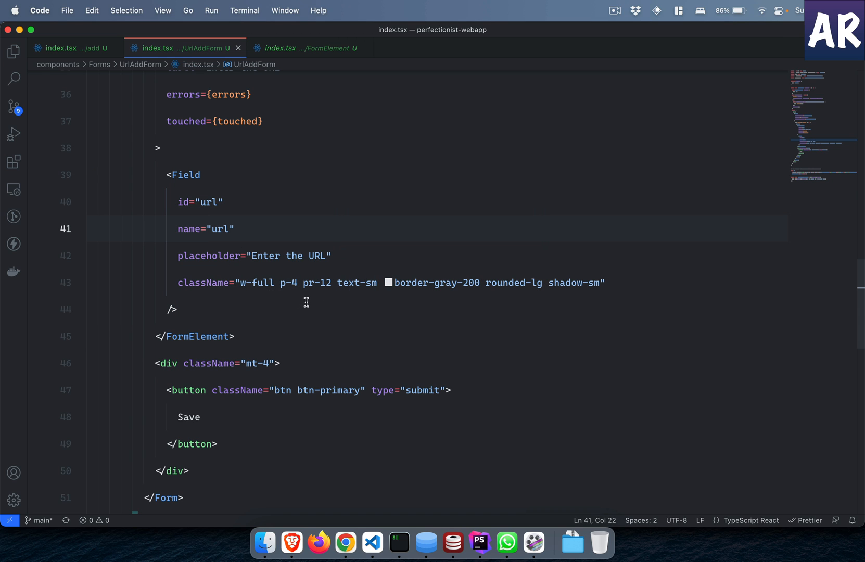
left_click(209, 201)
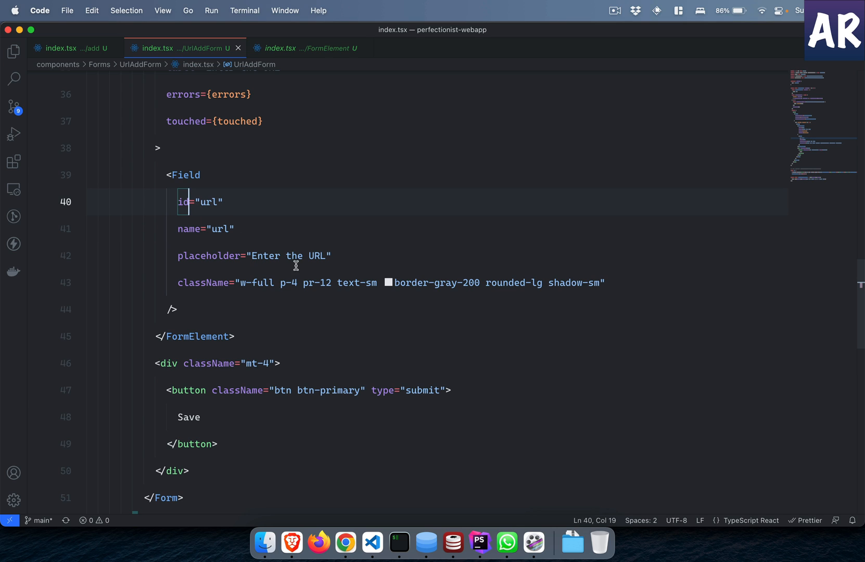
type("to add")
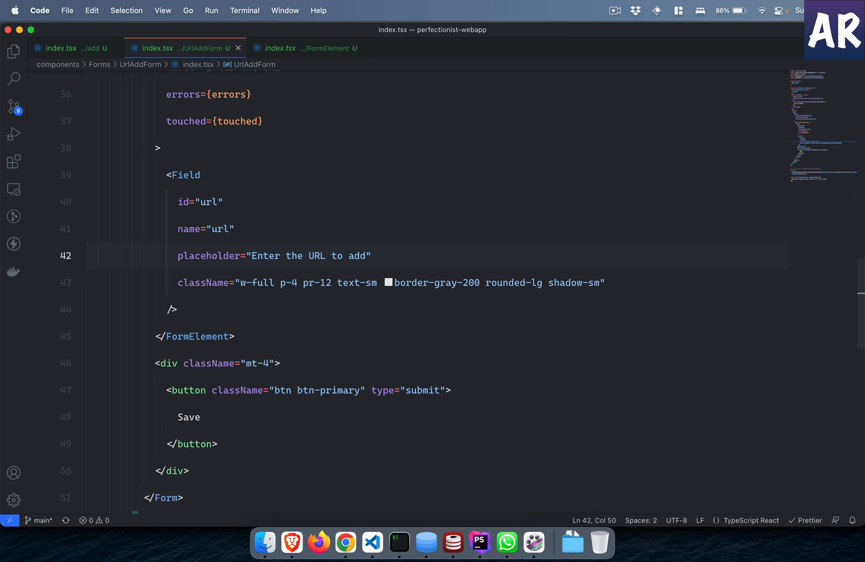
left_click(345, 542)
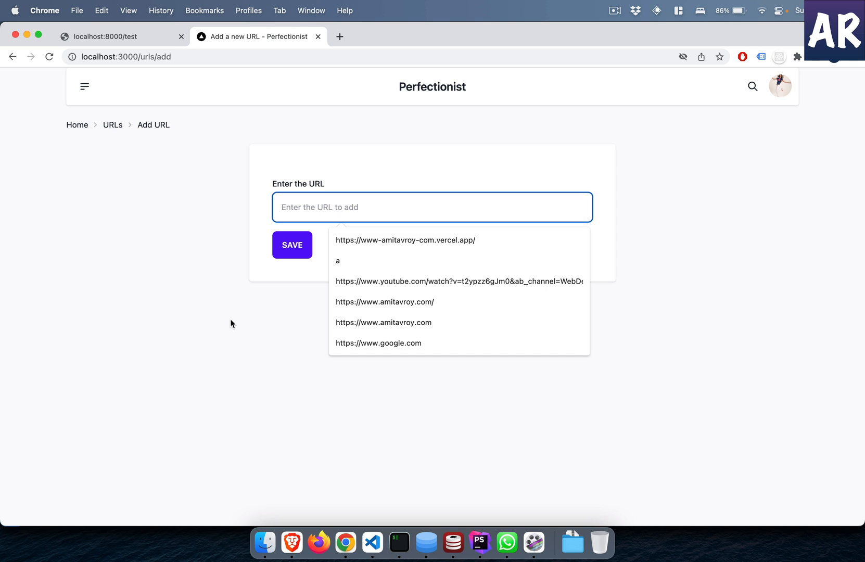
left_click(372, 543)
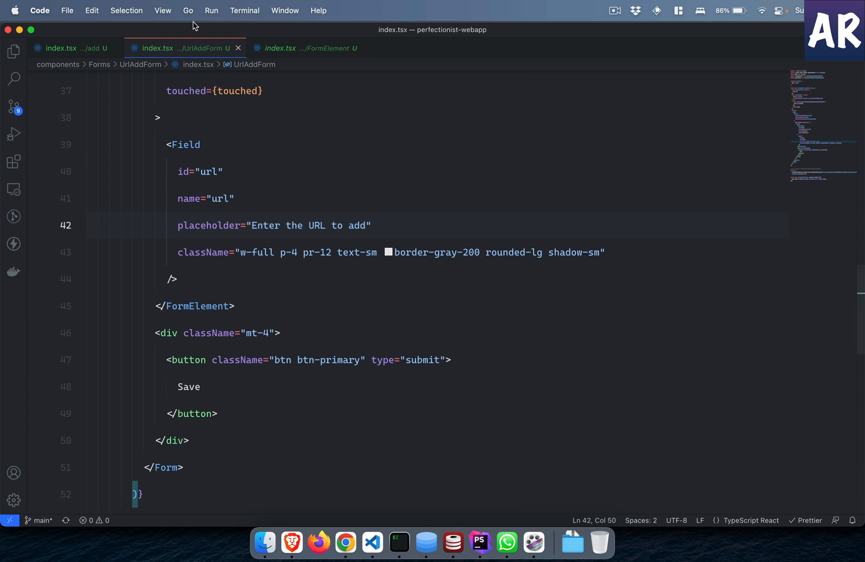
Step: Type 'a' in the URL field to trigger the 'It needs to be a valid URL' error
left_click(305, 48)
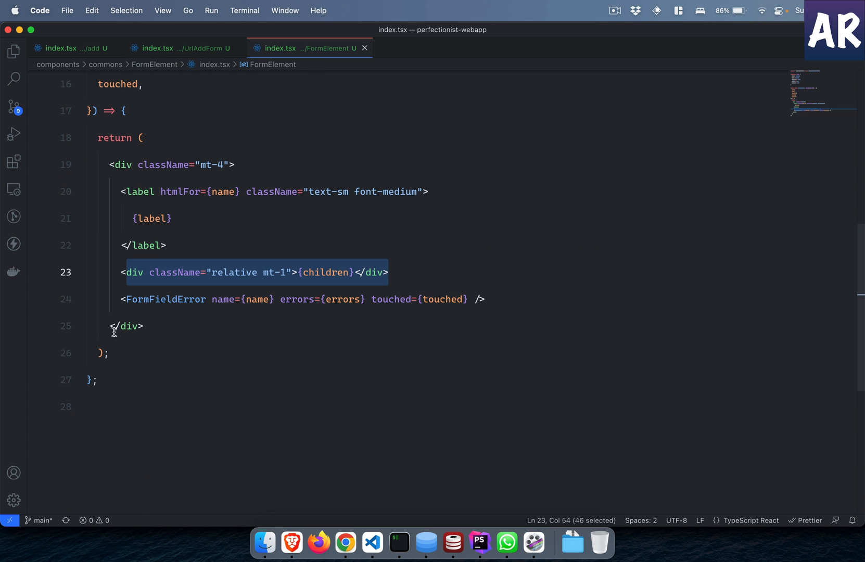
mouse_move(393, 309)
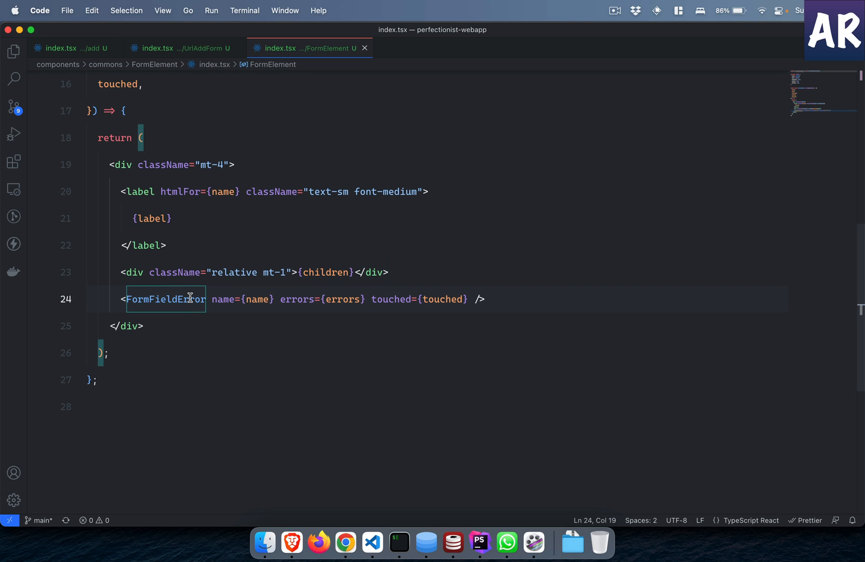
left_click(345, 543)
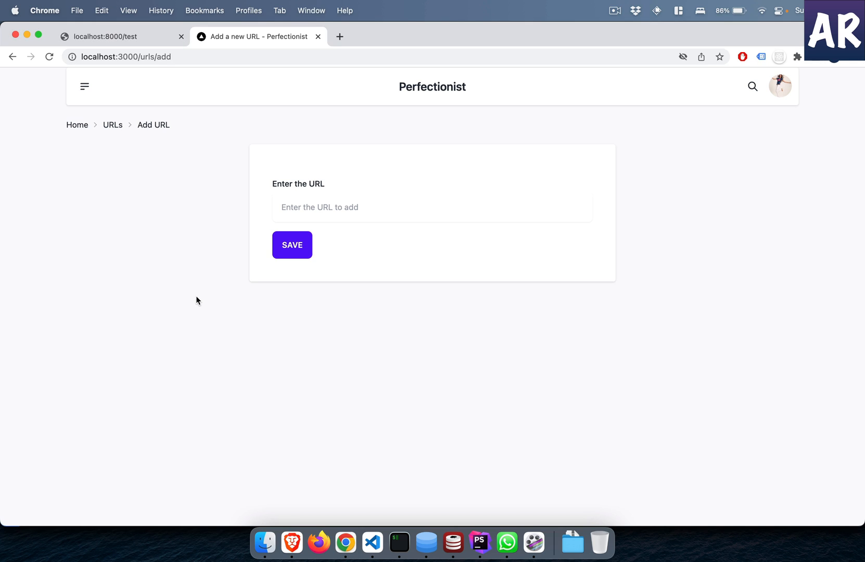
type("a")
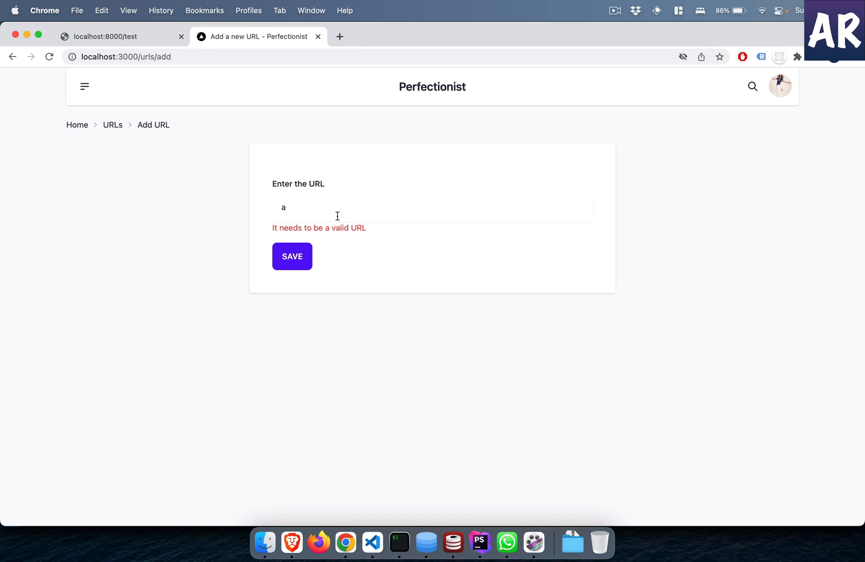
mouse_move(373, 232)
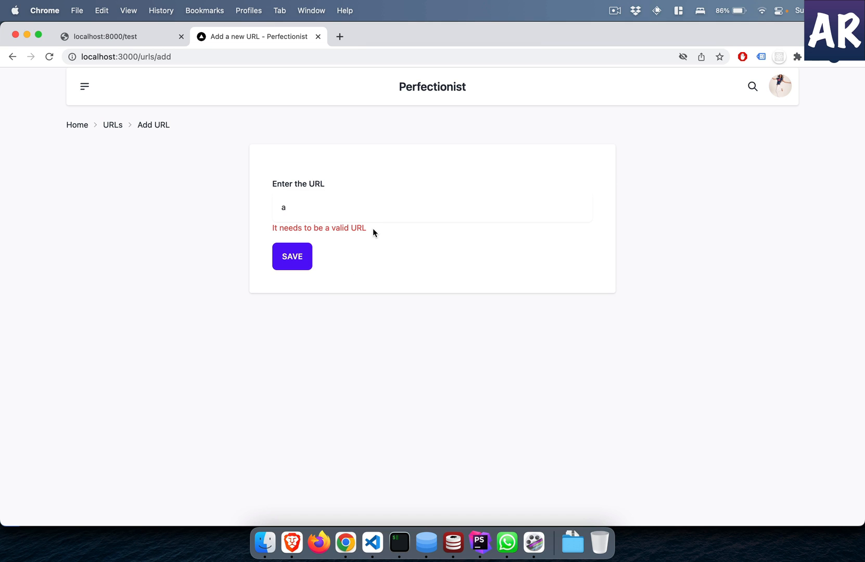
left_click(372, 543)
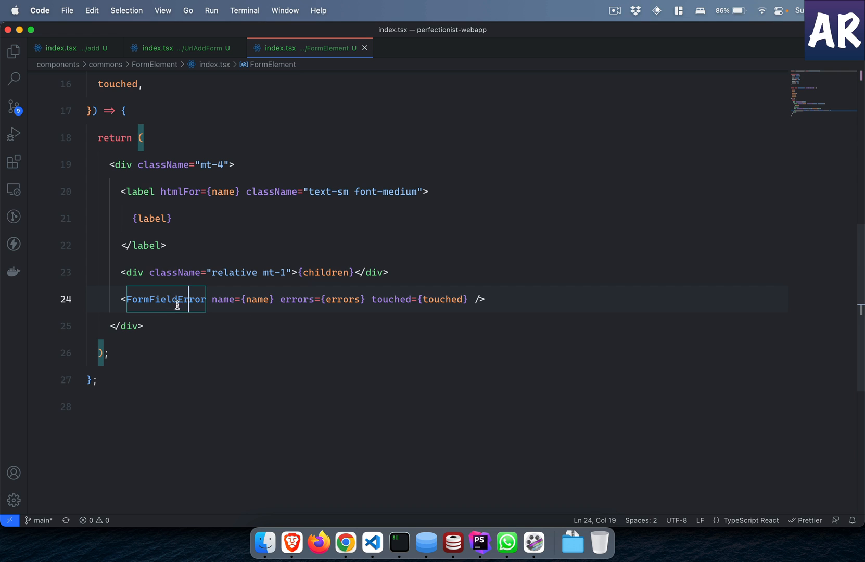
mouse_move(213, 47)
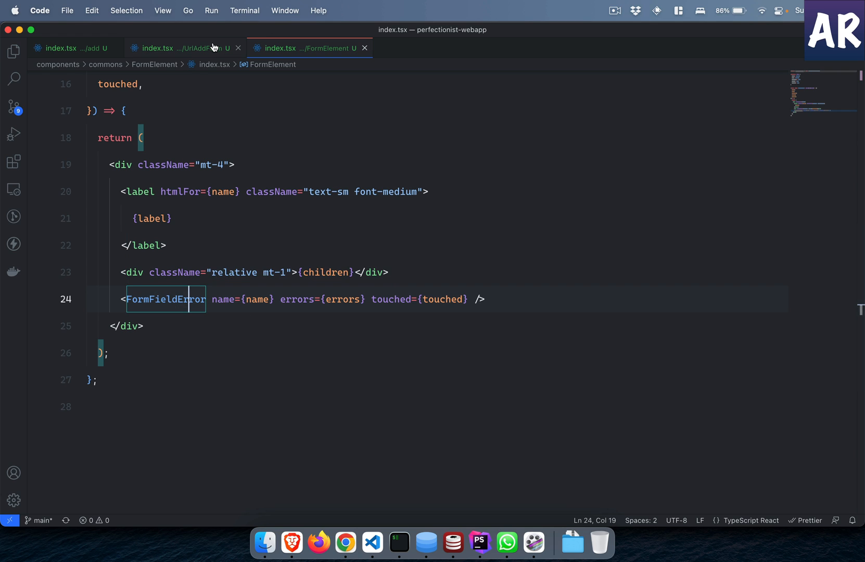
left_click(157, 47)
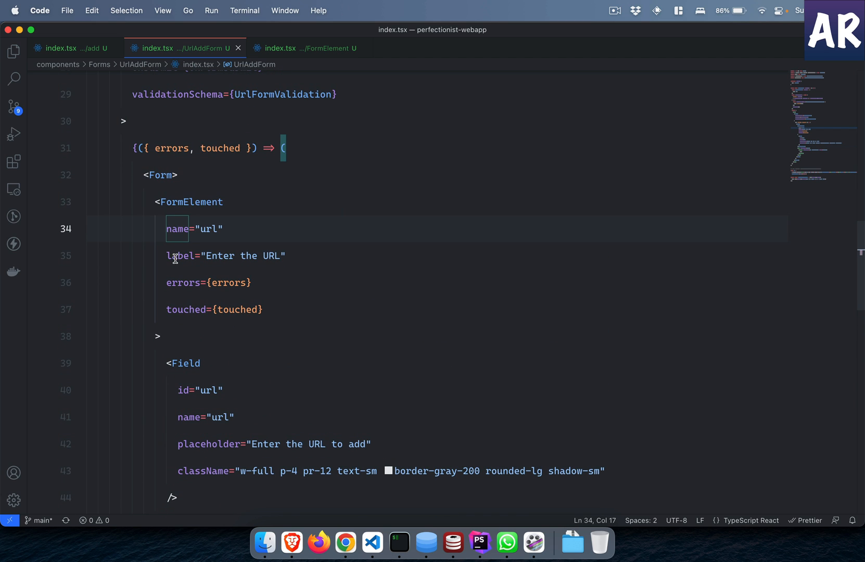
left_click(176, 282)
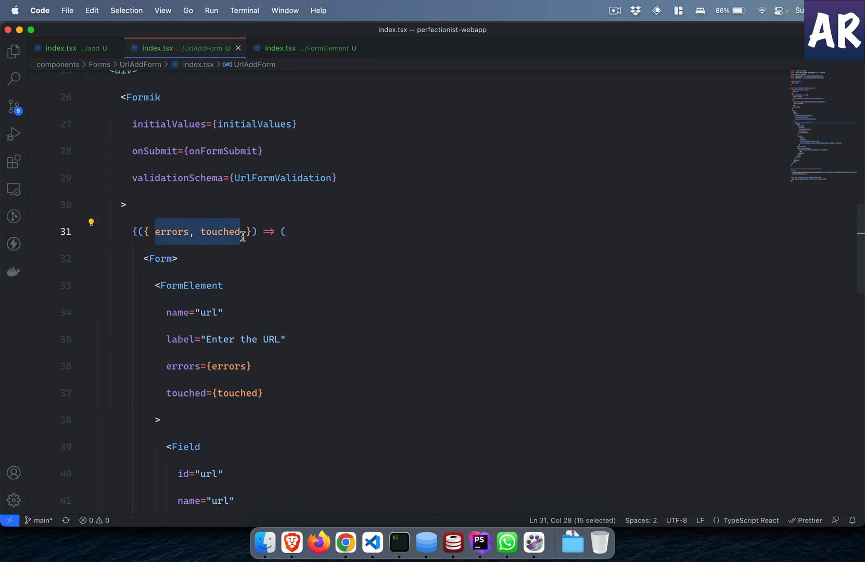
scroll("up", 3)
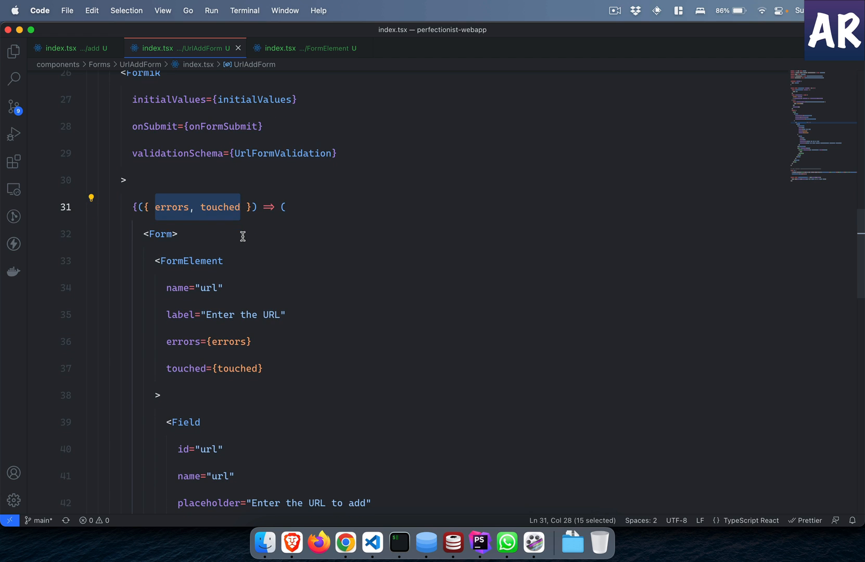
scroll("down", 3)
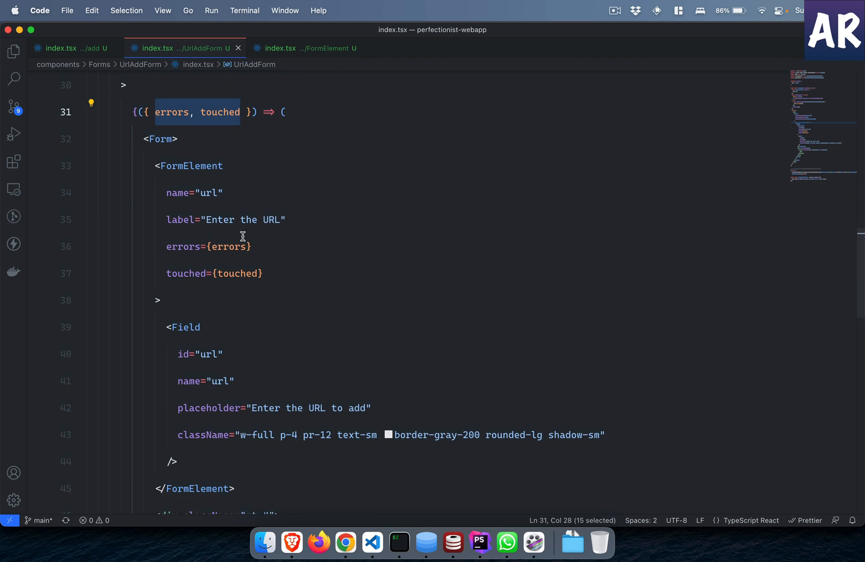
left_click(305, 48)
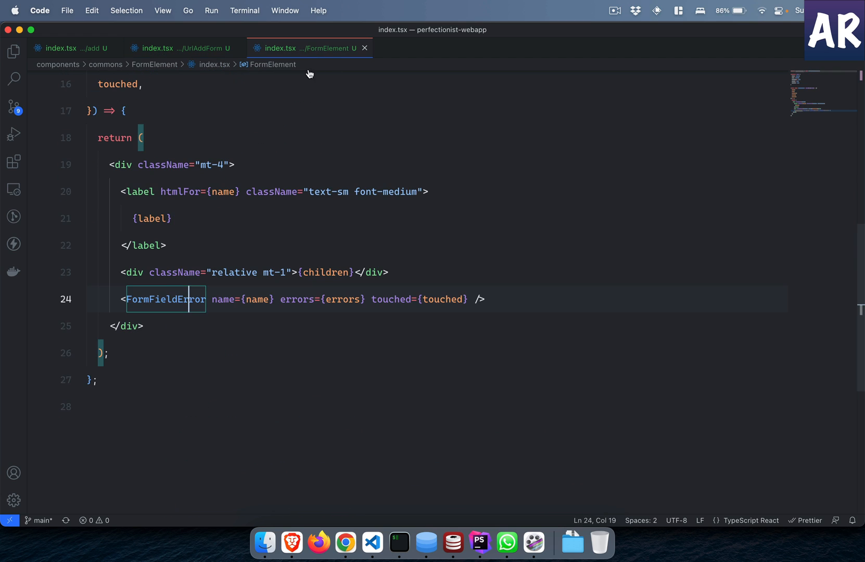
Step: View the FormFieldError component, which renders errors[name] in red when touched
left_click(165, 300)
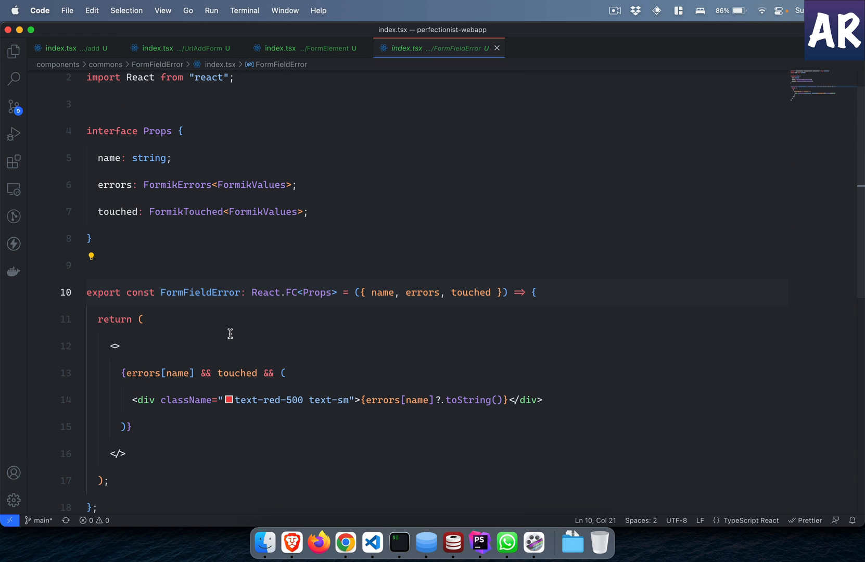
scroll("down", 3)
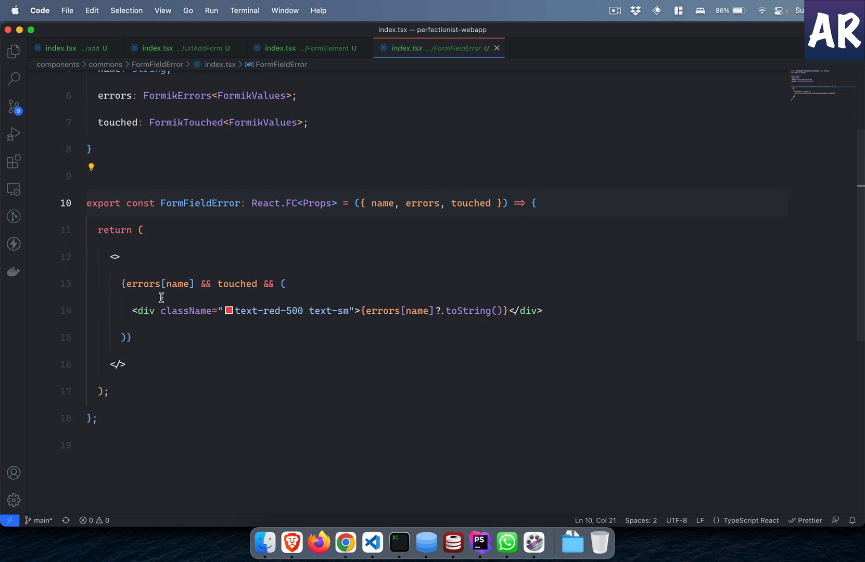
mouse_move(193, 281)
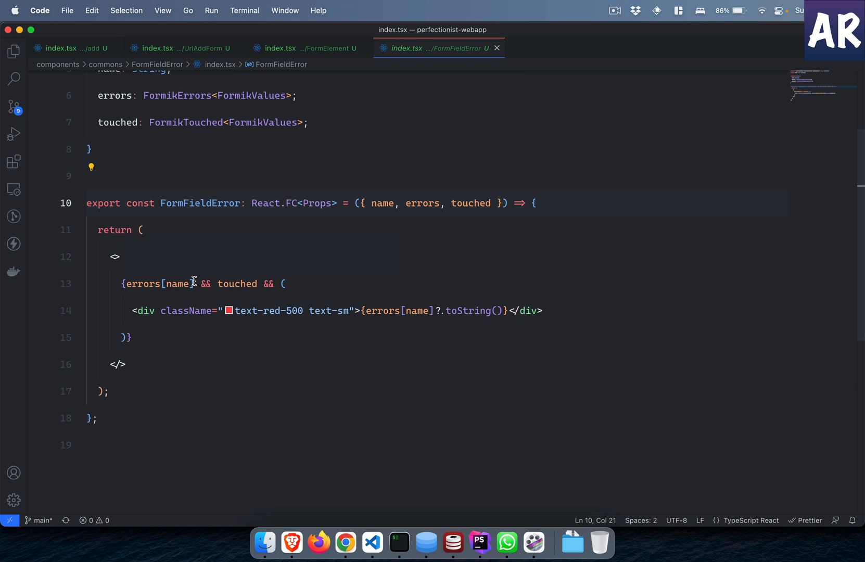
mouse_move(238, 284)
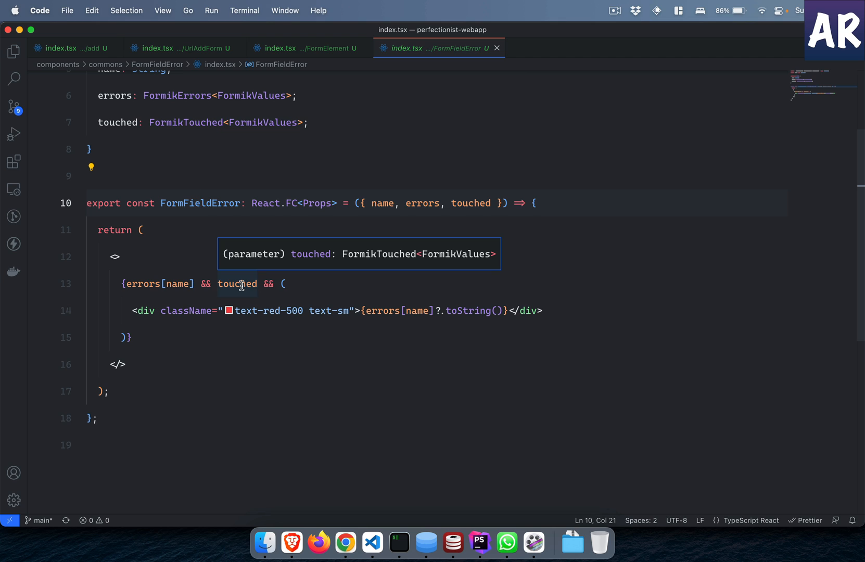
mouse_move(331, 303)
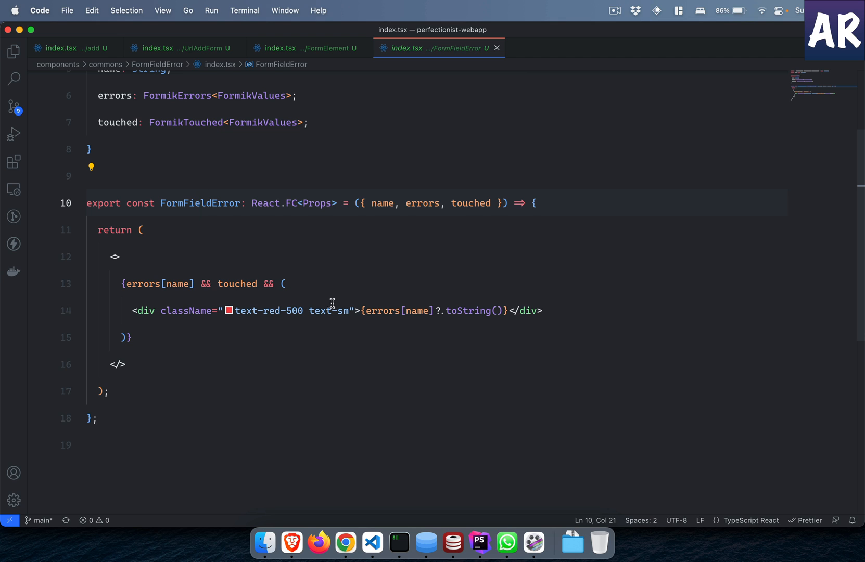
mouse_move(438, 71)
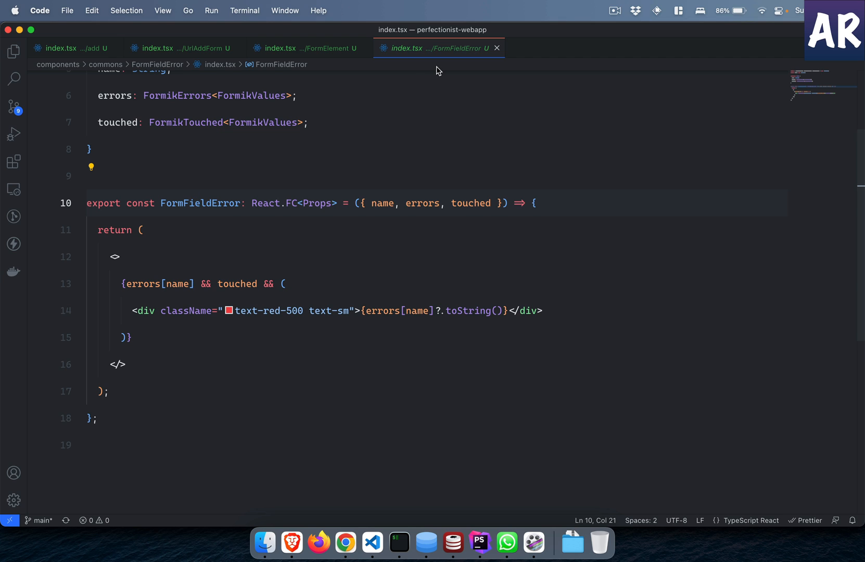
mouse_move(174, 47)
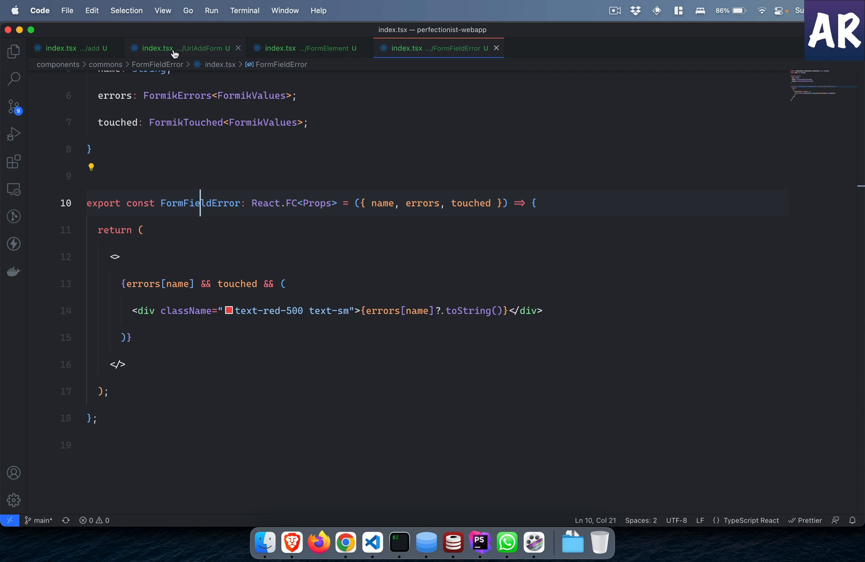
Step: Review onFormSubmit's values parameter and the url sent in the post request
left_click(158, 48)
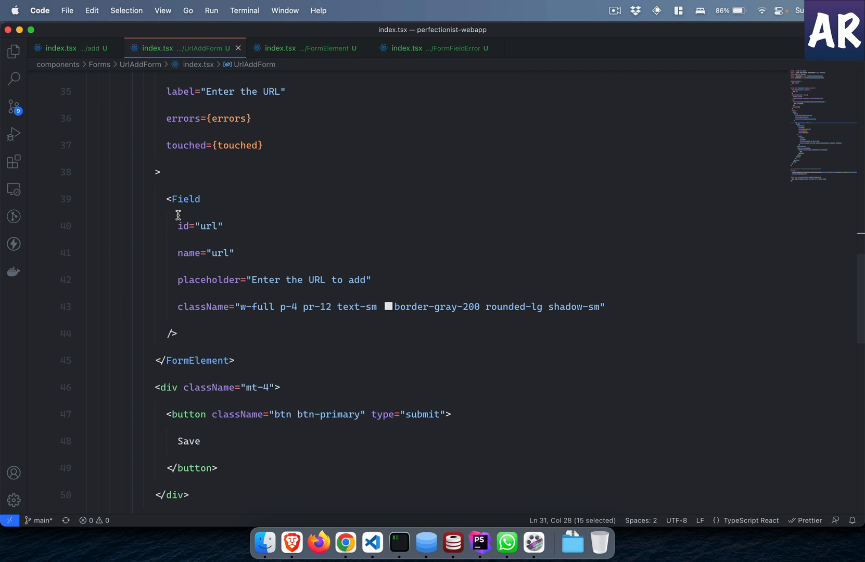
scroll("up", 3)
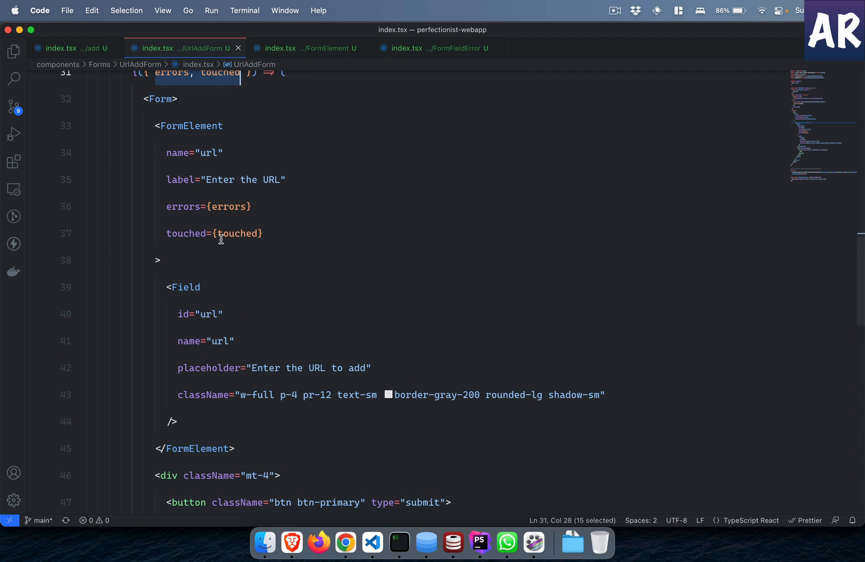
mouse_move(238, 232)
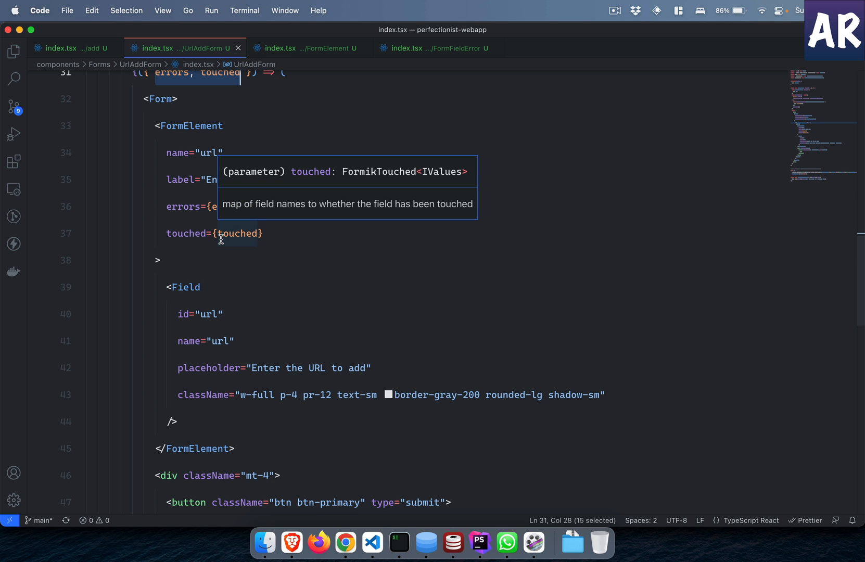
scroll("down", 3)
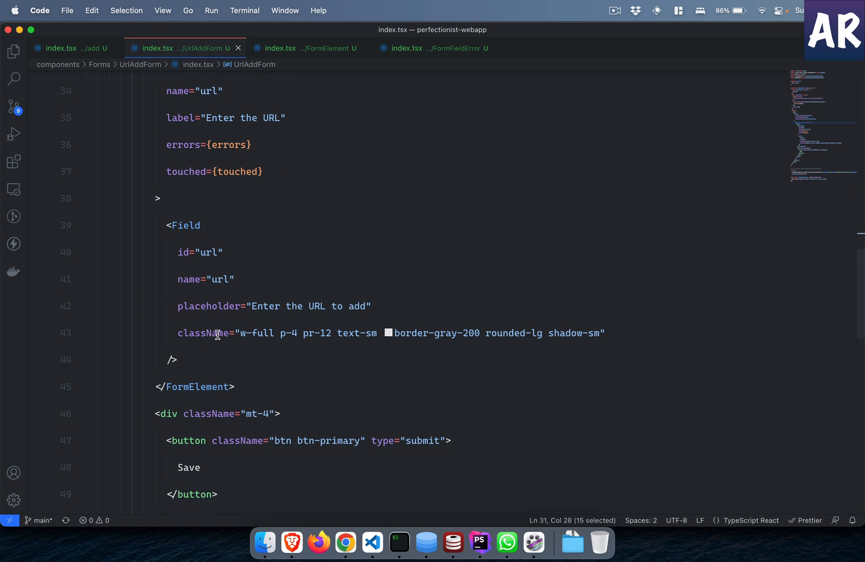
scroll("down", 3)
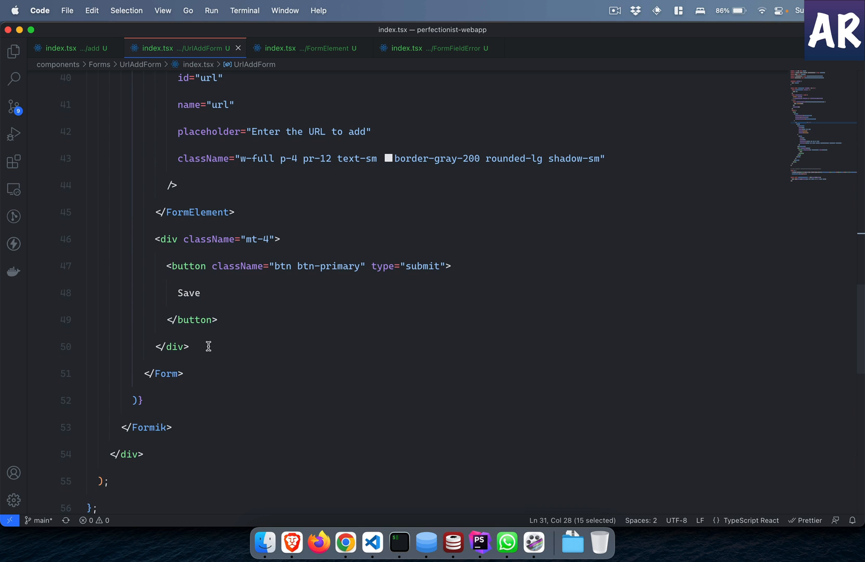
scroll("up", 3)
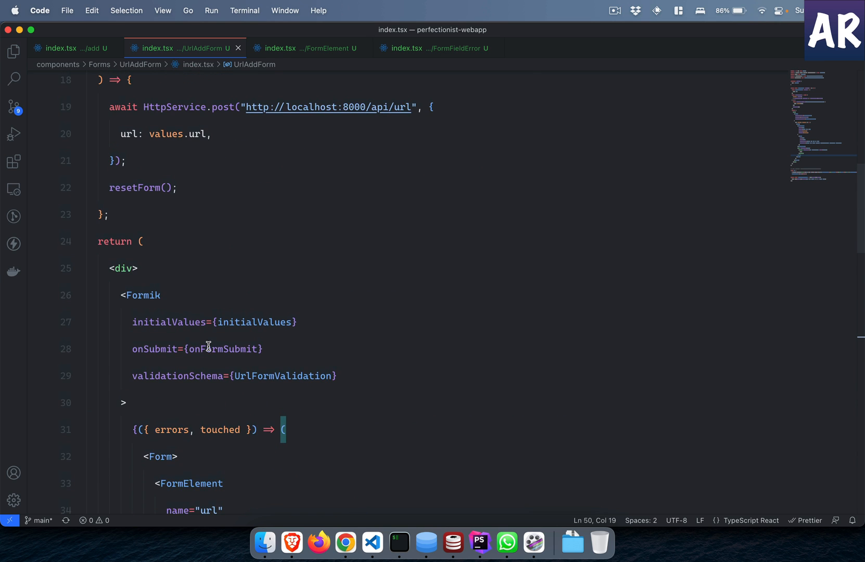
double_click(166, 186)
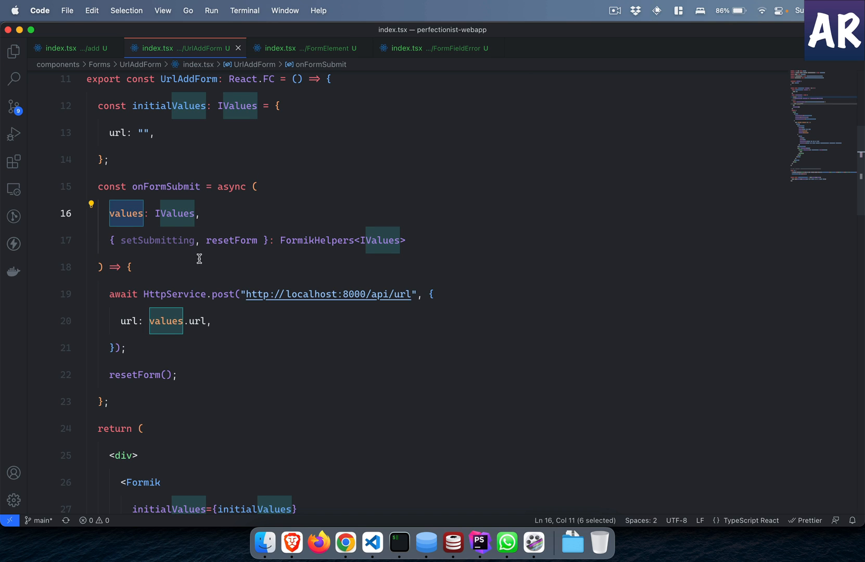
mouse_move(249, 298)
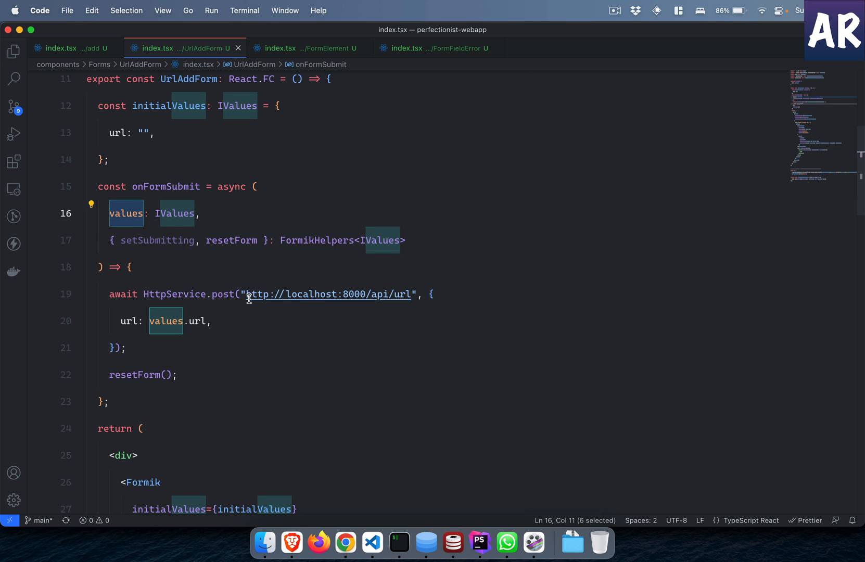
left_click(399, 294)
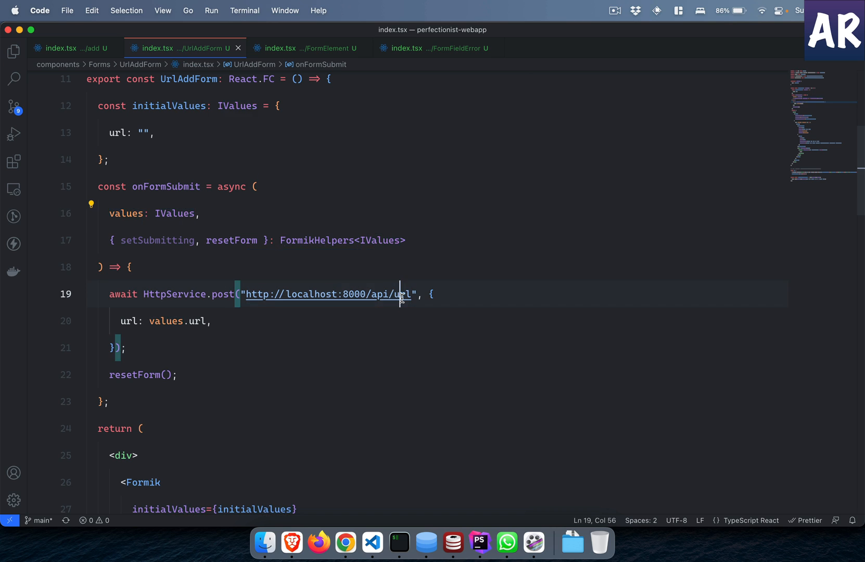
mouse_move(438, 324)
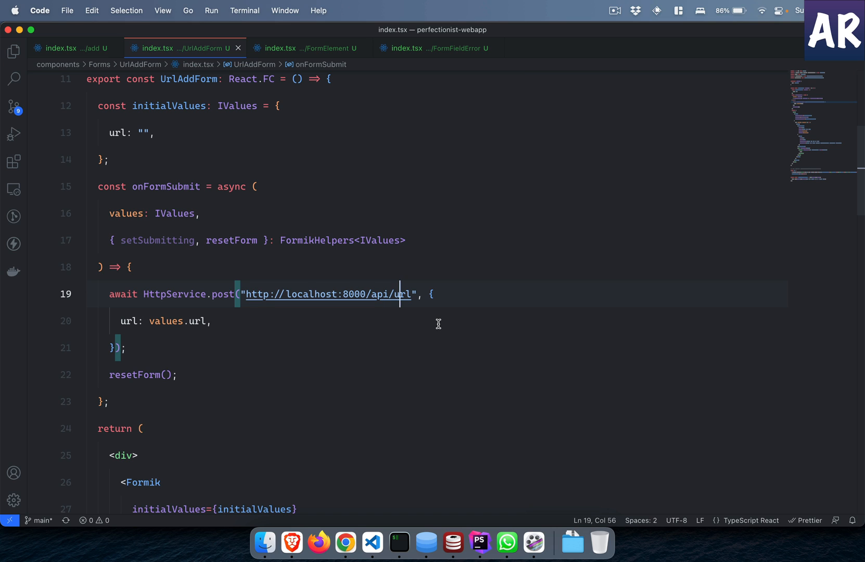
left_click(121, 321)
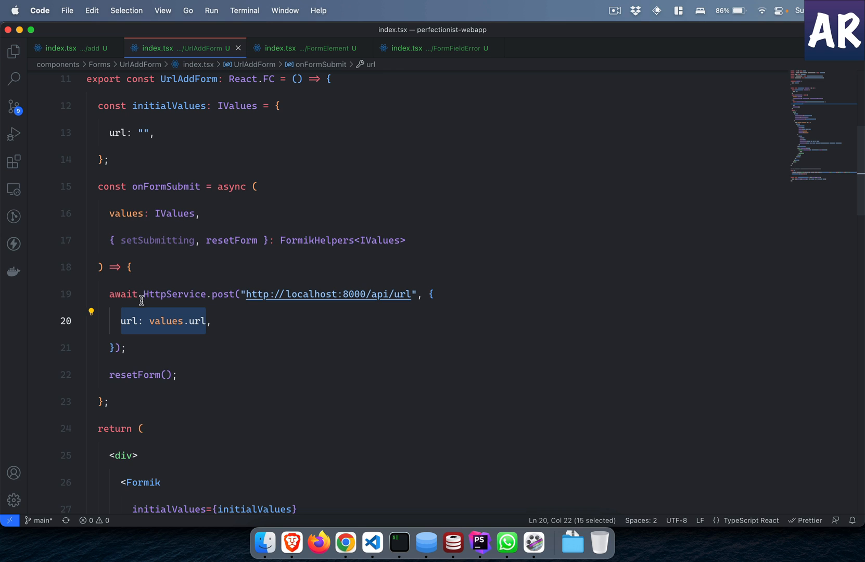
left_click(151, 286)
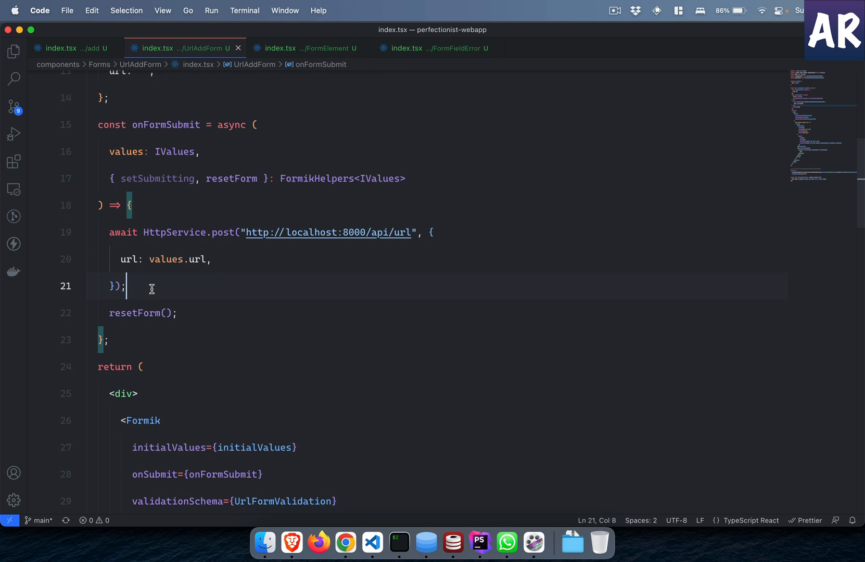
mouse_move(170, 322)
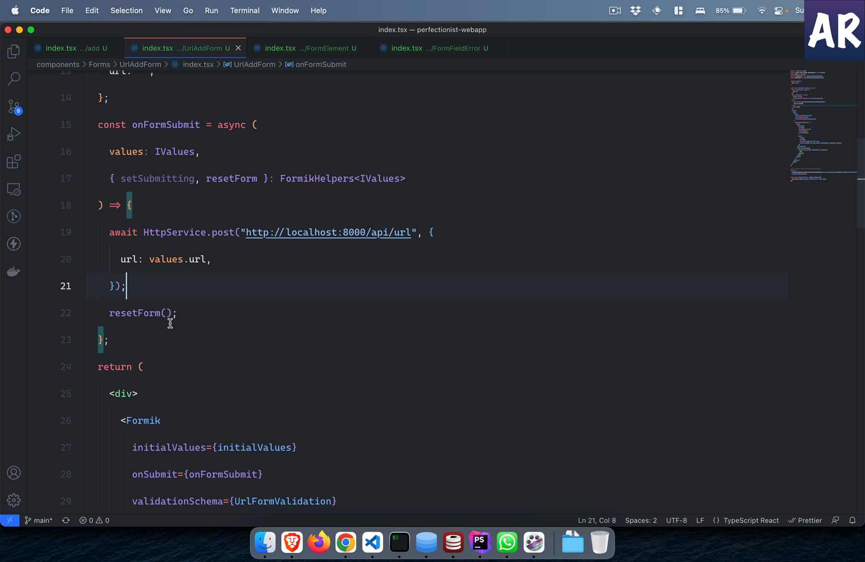
Step: Store the post response as resp and call resetForm() only when resp.status === 200
left_click(122, 232)
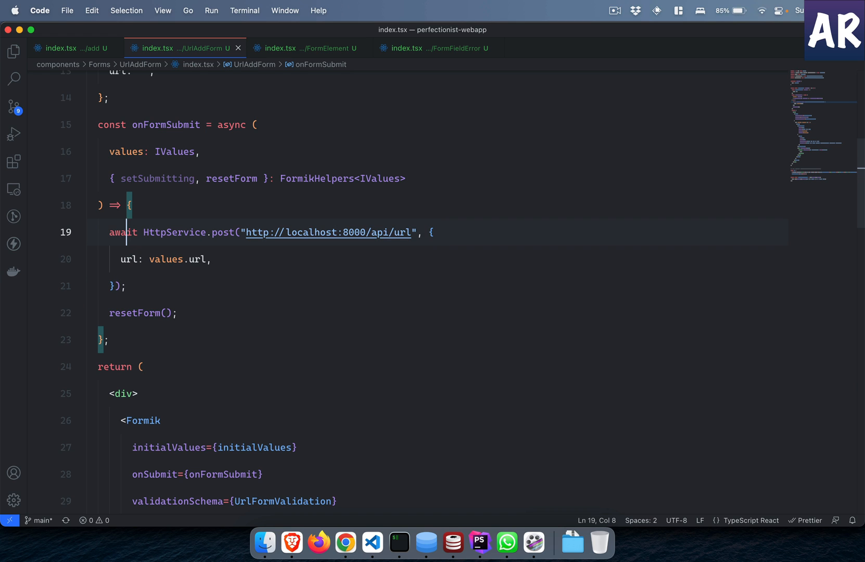
type("const resp =")
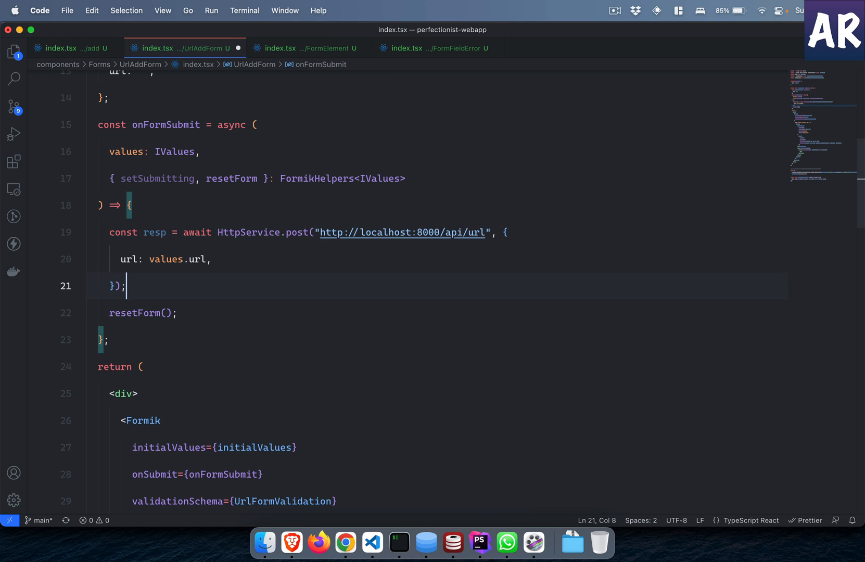
type("resp.")
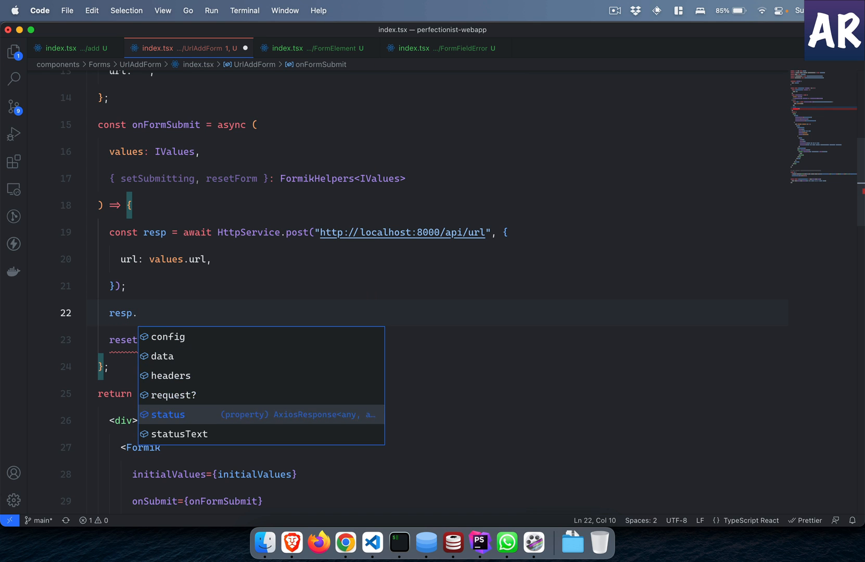
type("status === 200")
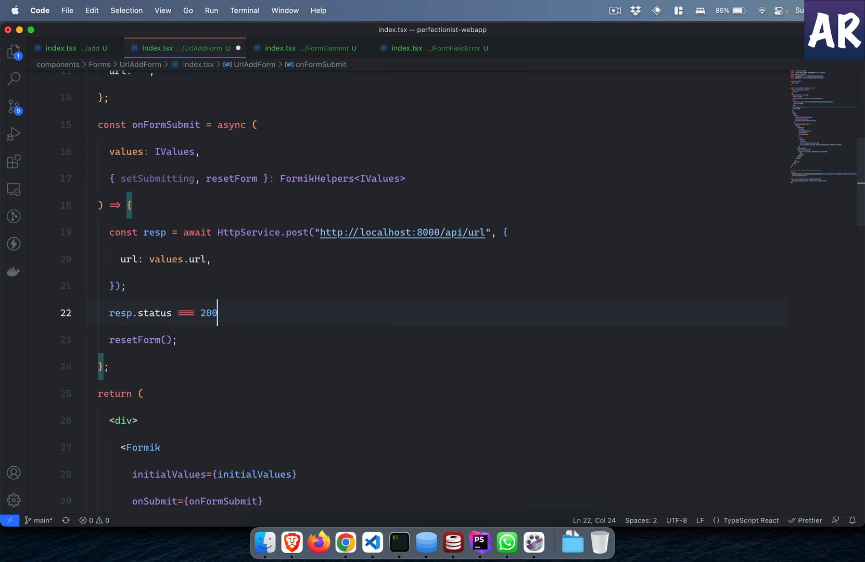
type("&&")
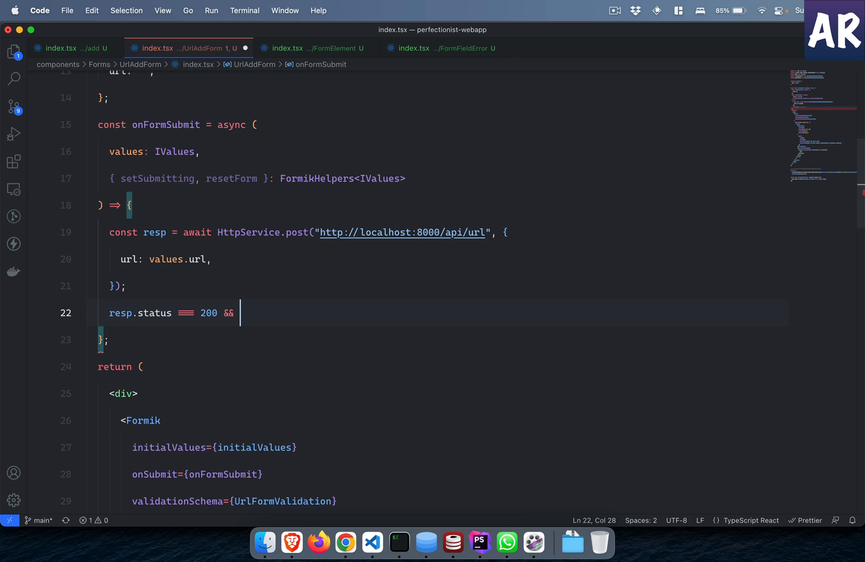
type("resetForm();")
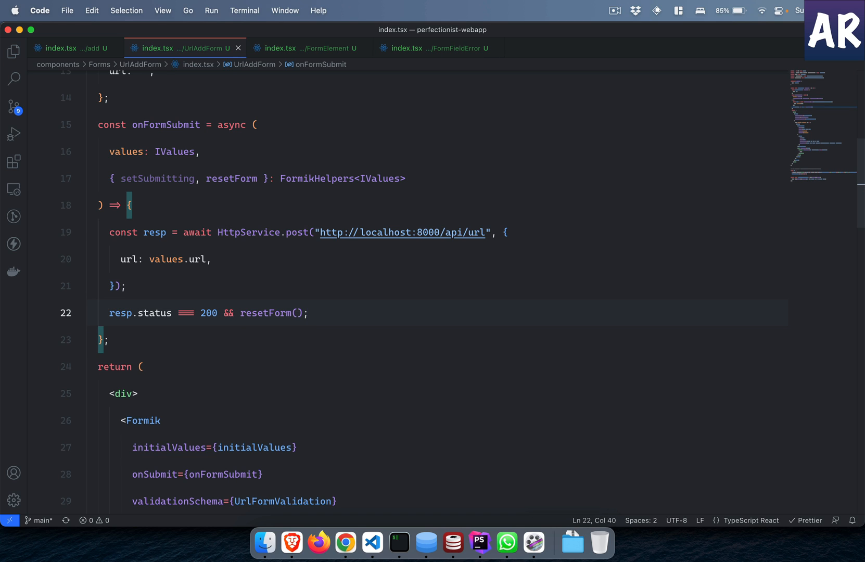
mouse_move(484, 534)
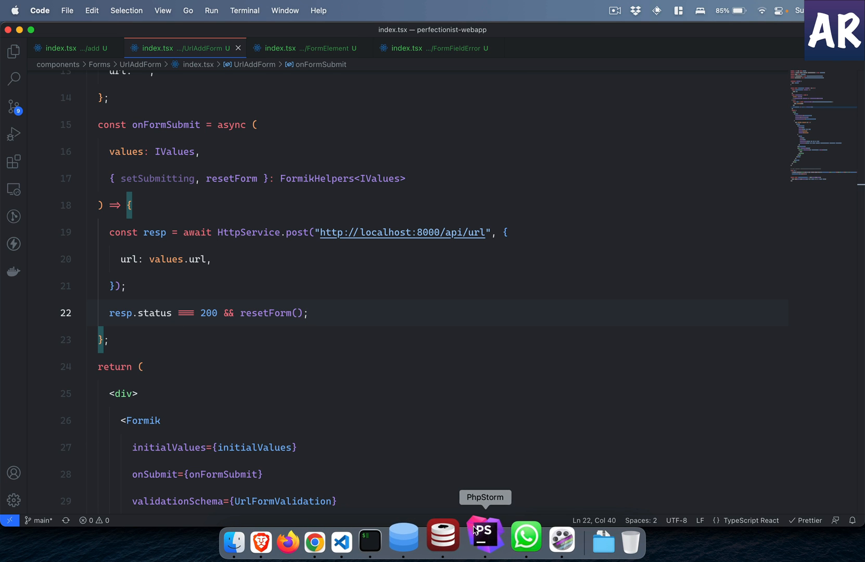
Step: In the API project, review the store method and its CreateUrl request type in UrlController
left_click(484, 535)
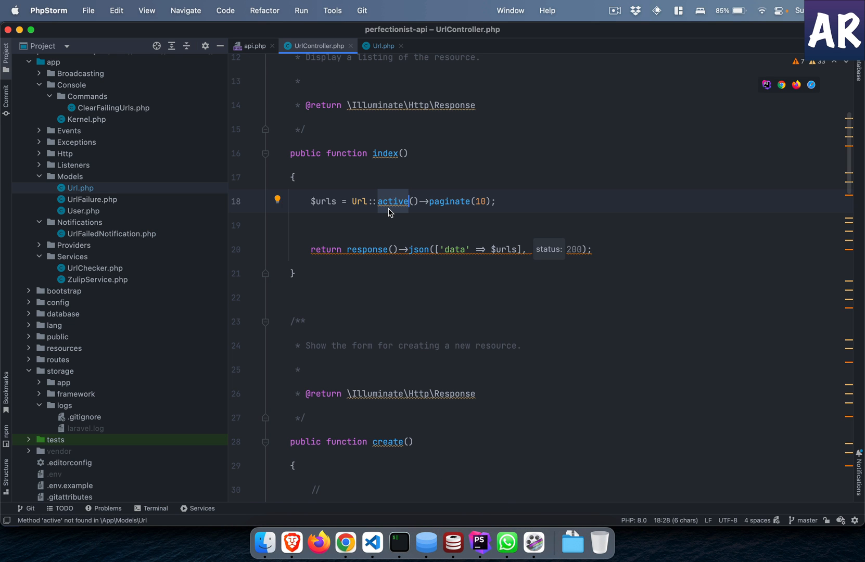
scroll("down", 3)
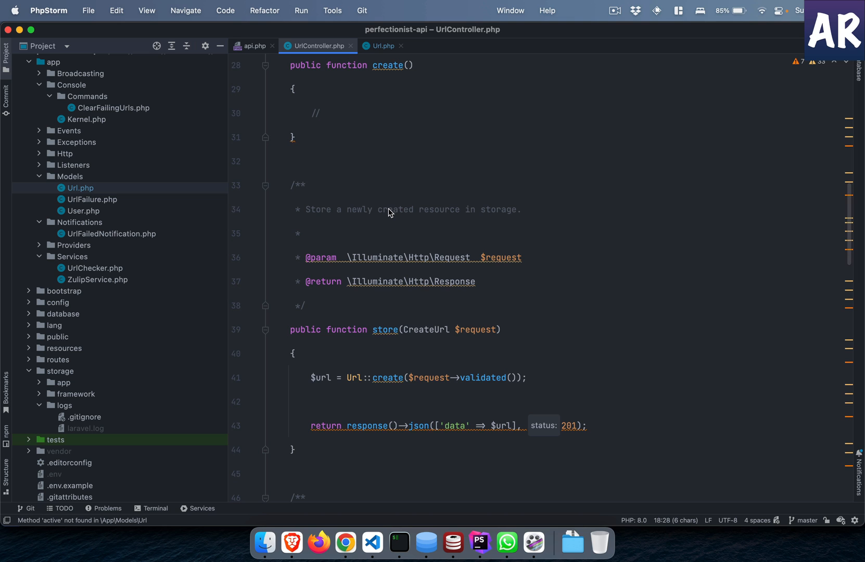
mouse_move(436, 329)
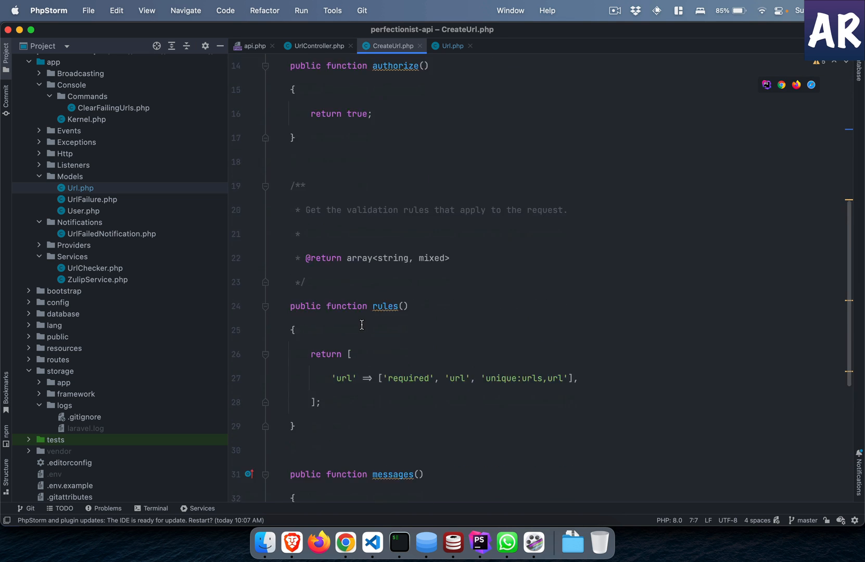
scroll("down", 3)
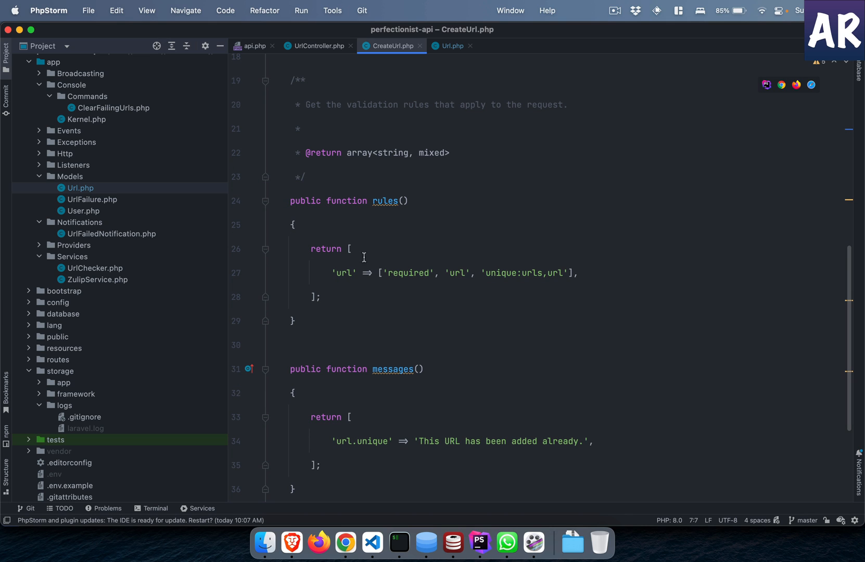
left_click(317, 46)
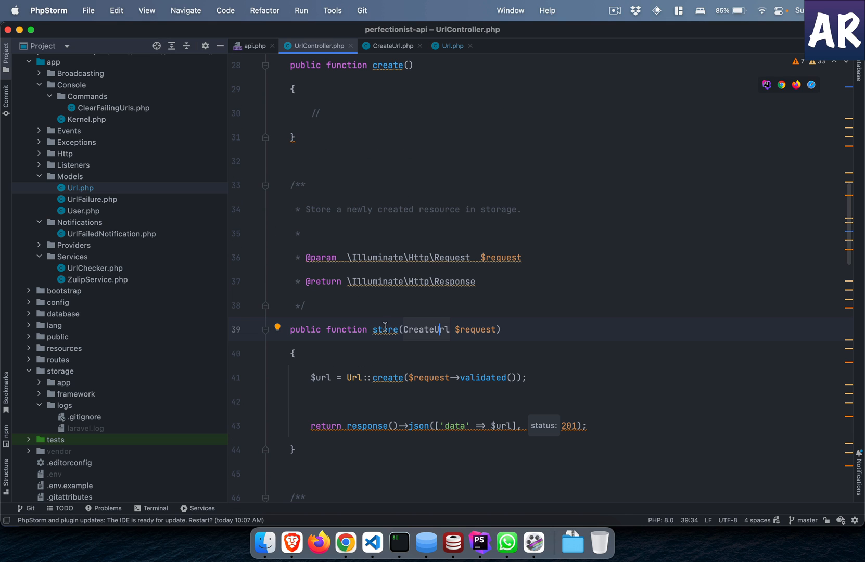
double_click(385, 330)
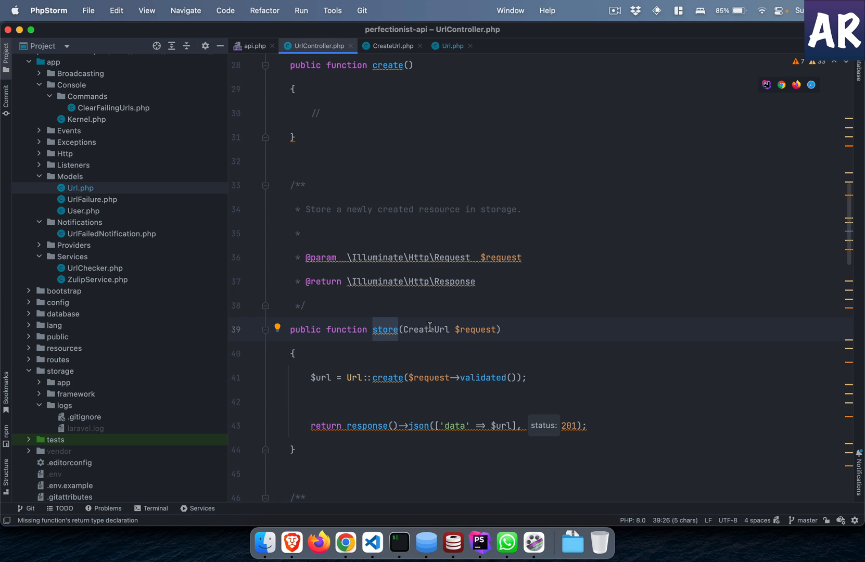
double_click(425, 329)
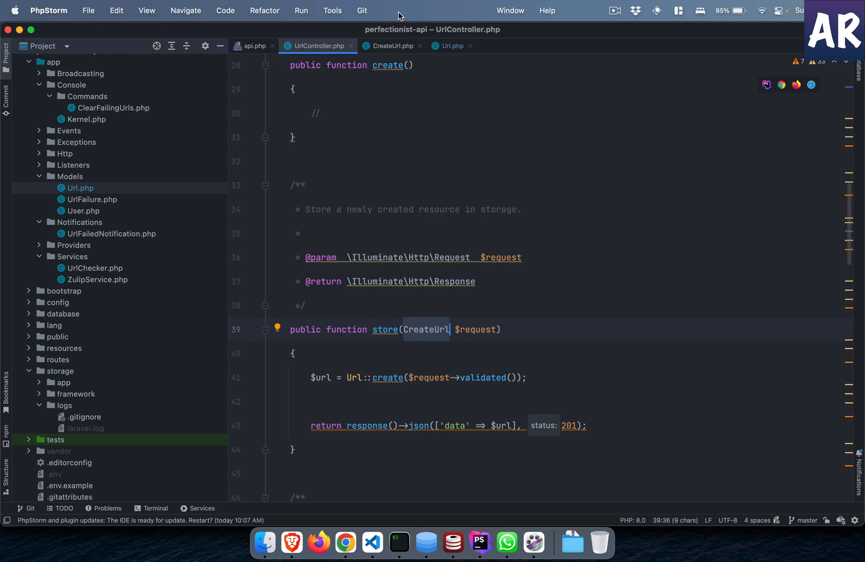
Step: Inspect the 'unique' URL rule in CreateUrl.php, then return to UrlController's store()
left_click(392, 46)
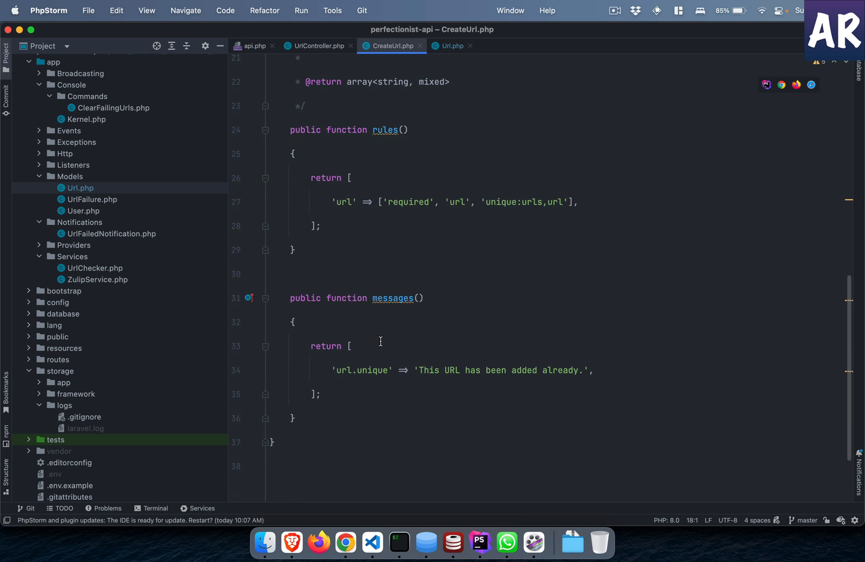
scroll("up", 3)
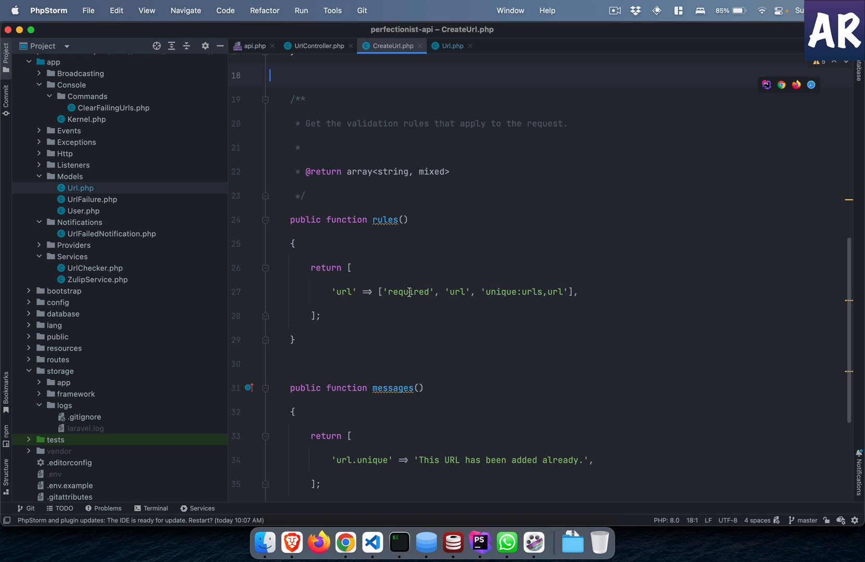
double_click(408, 292)
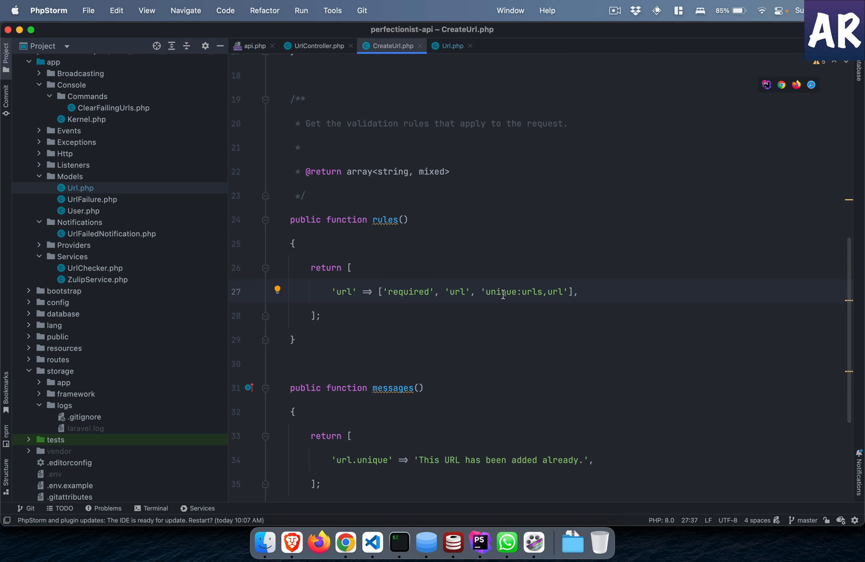
mouse_move(461, 251)
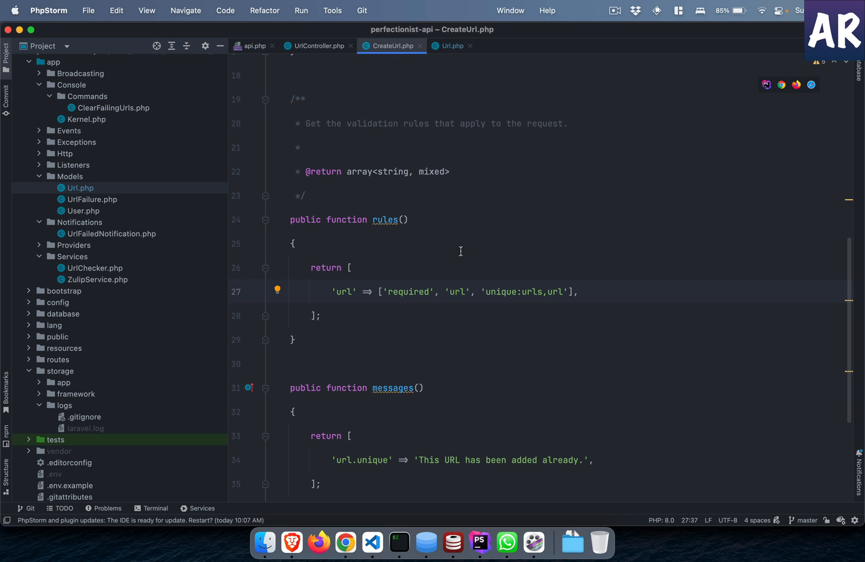
left_click(317, 46)
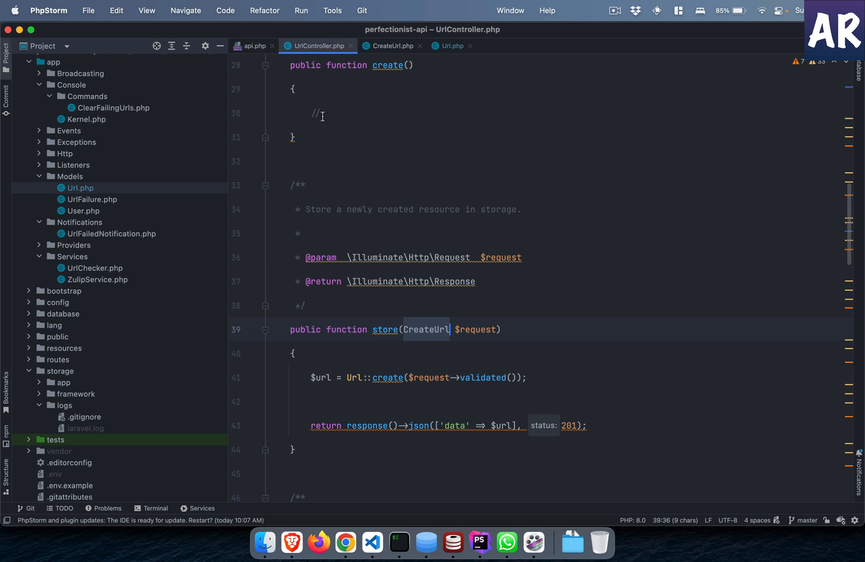
left_click(346, 535)
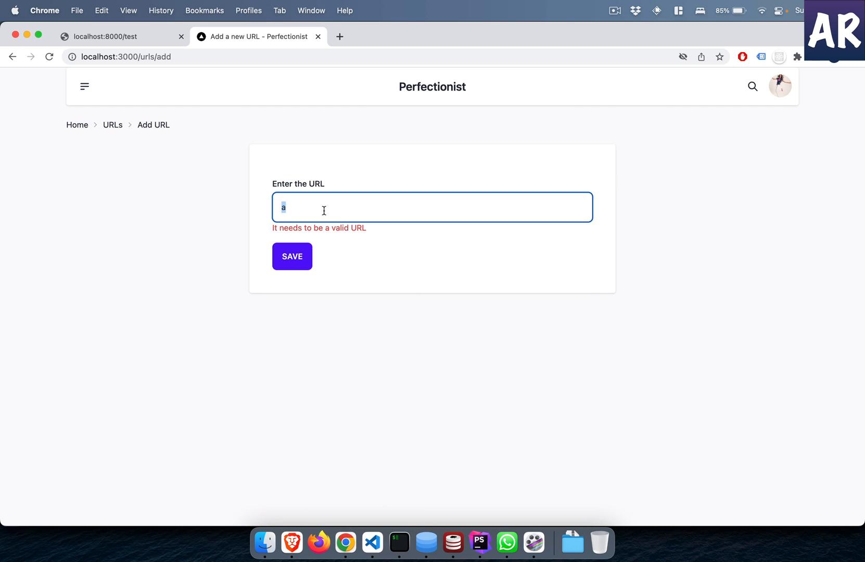
type("https://www.amitavroy.com/")
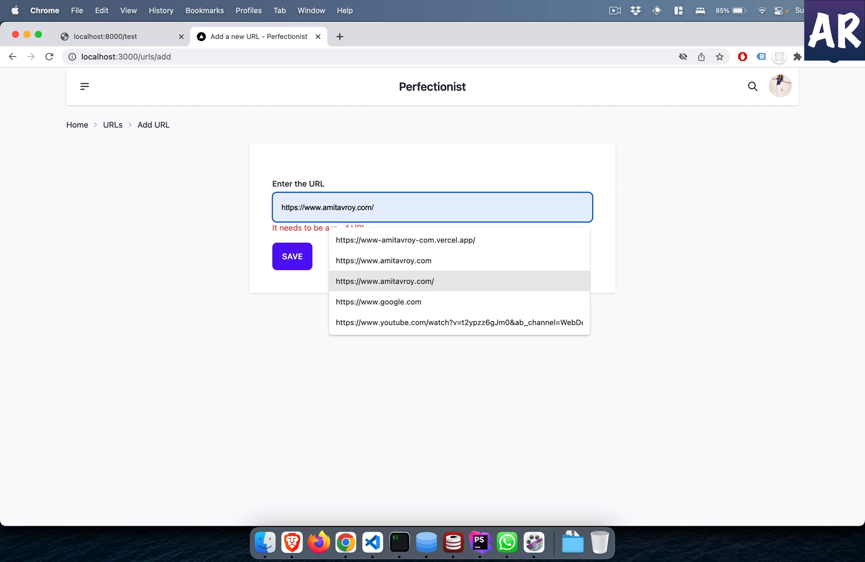
left_click(383, 260)
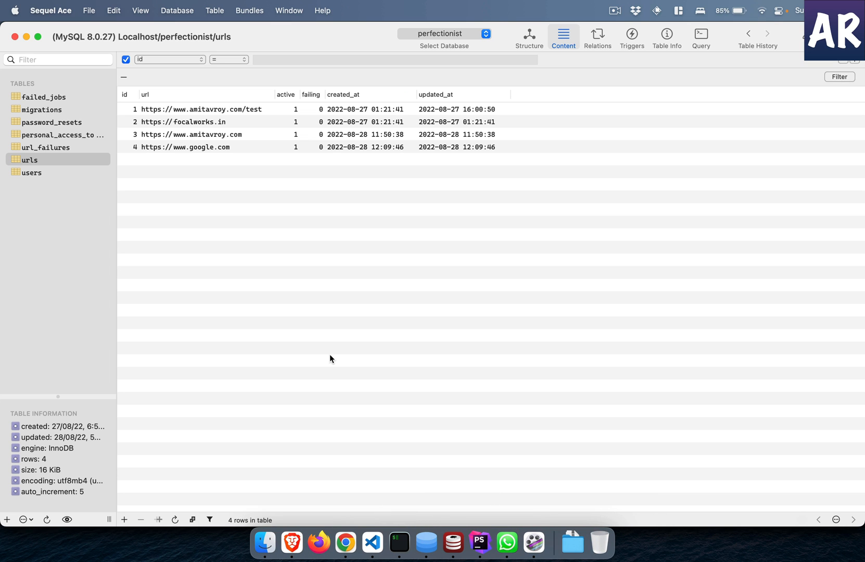
mouse_move(231, 146)
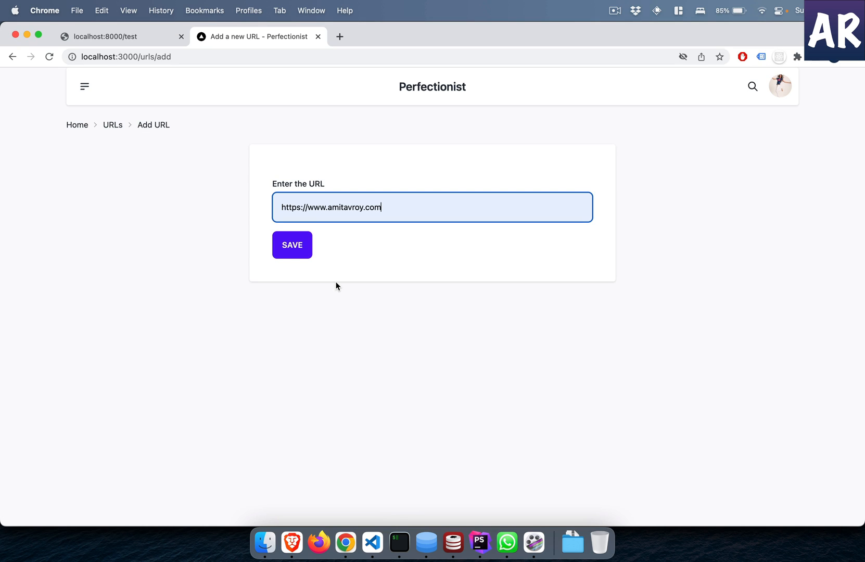
mouse_move(292, 257)
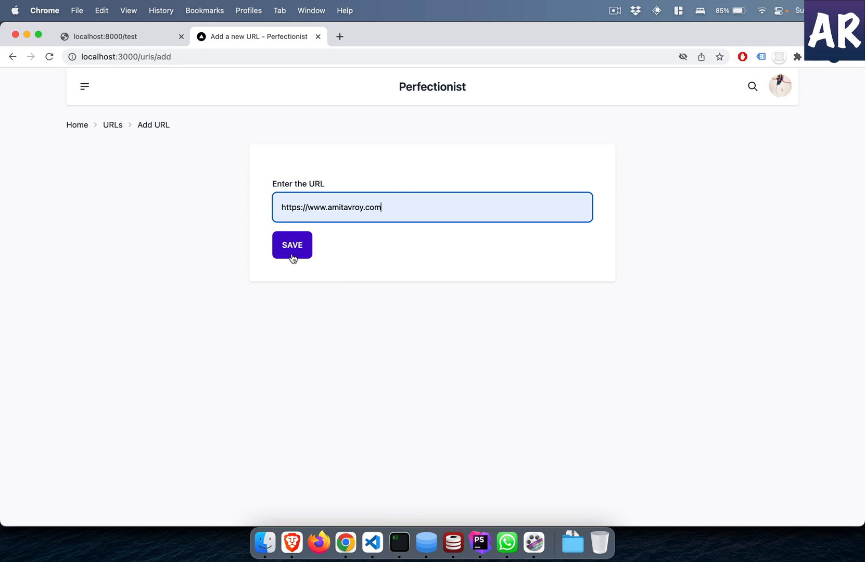
left_click(292, 245)
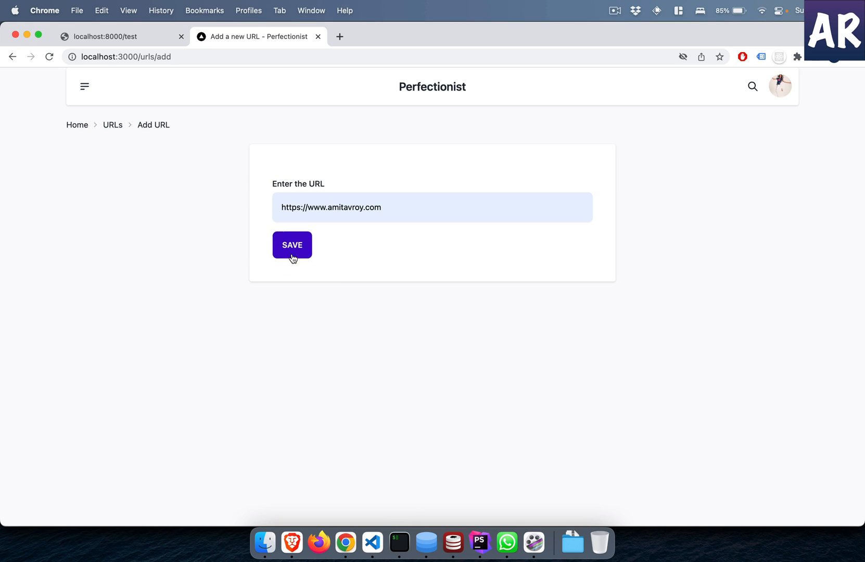
left_click(453, 542)
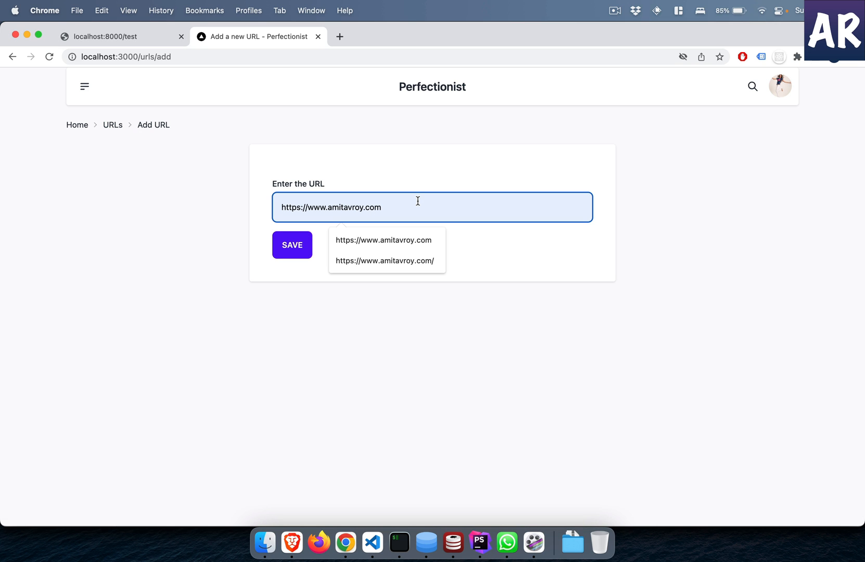
type("/123")
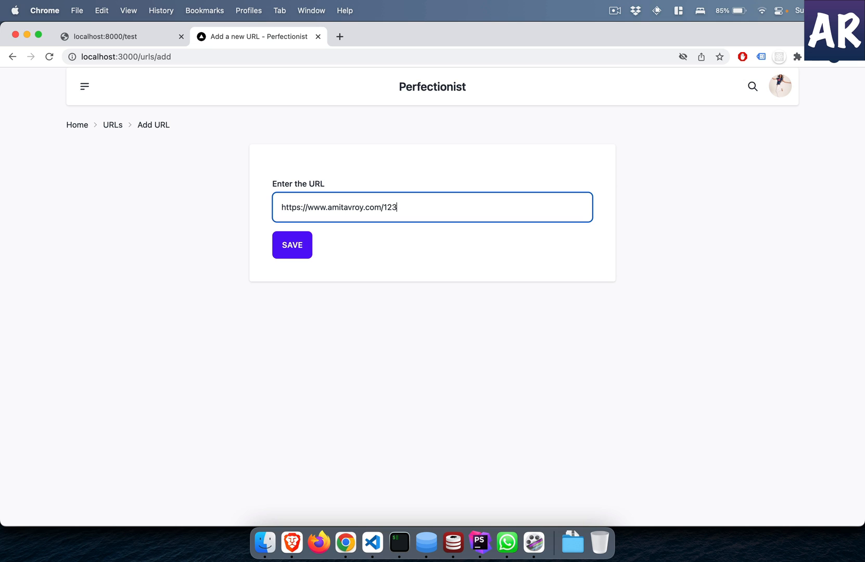
left_click(292, 245)
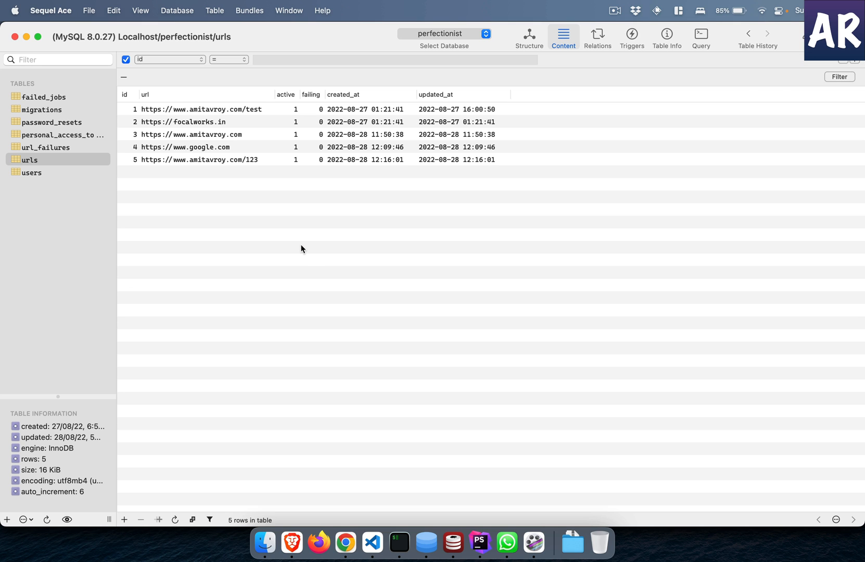
left_click(331, 534)
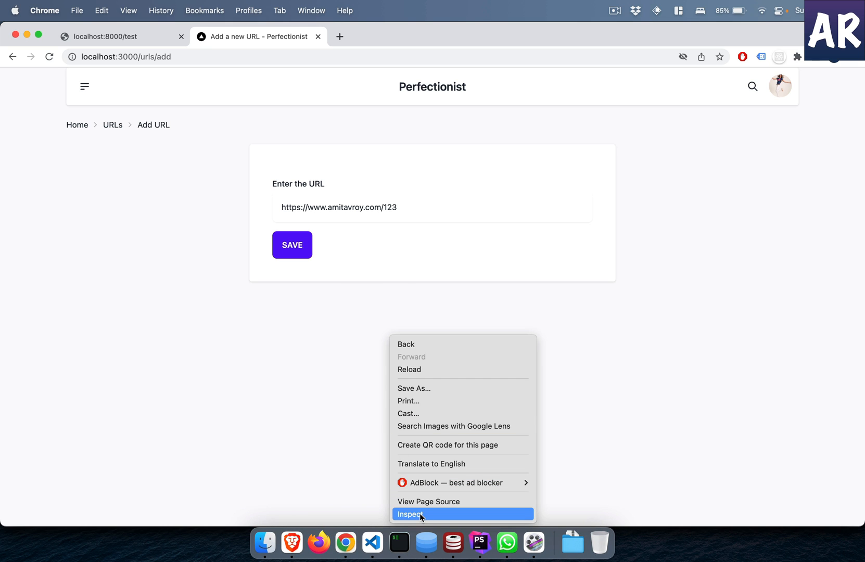
left_click(409, 514)
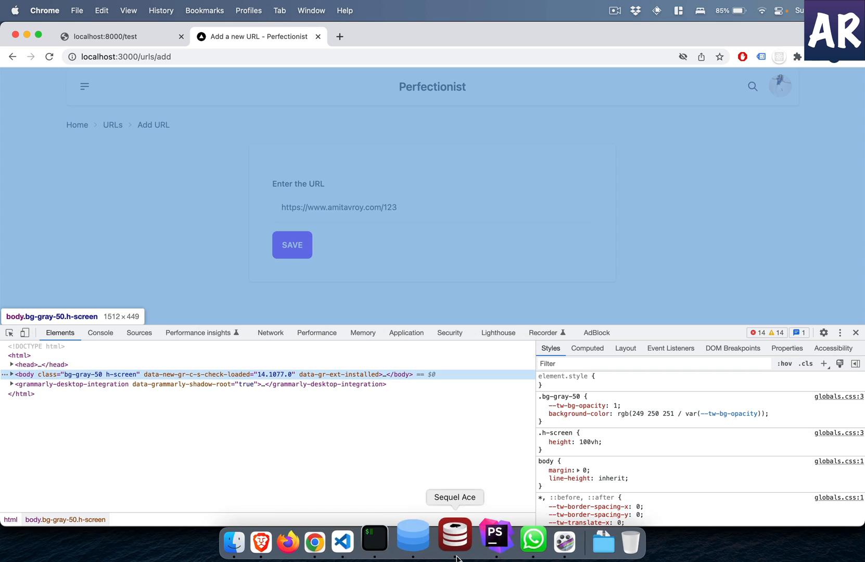
left_click(480, 542)
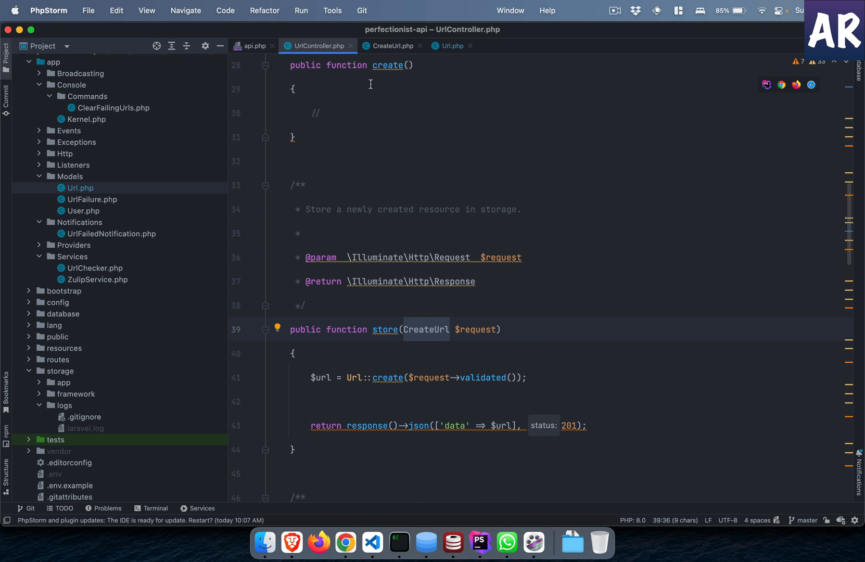
scroll("down", 3)
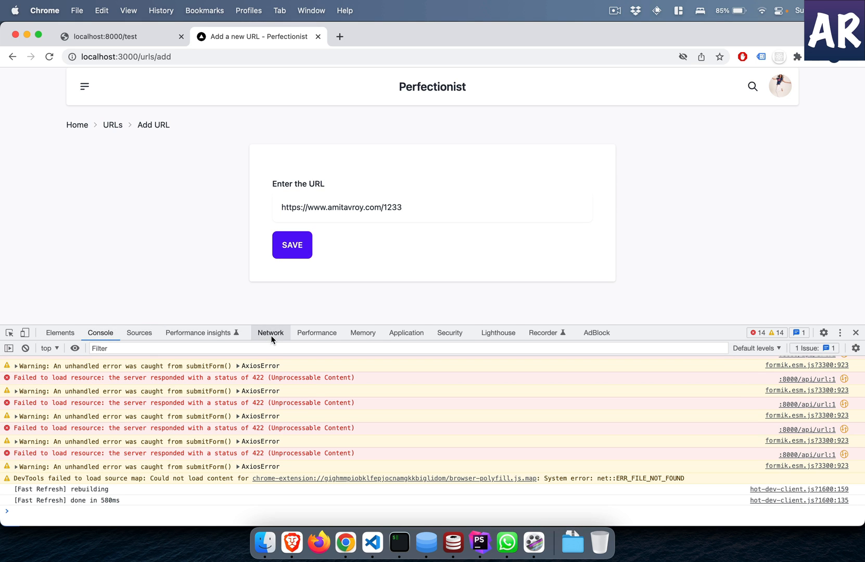
Step: Save amitavroy.com/1233 with the Network panel open and preview the 201 response data
left_click(269, 332)
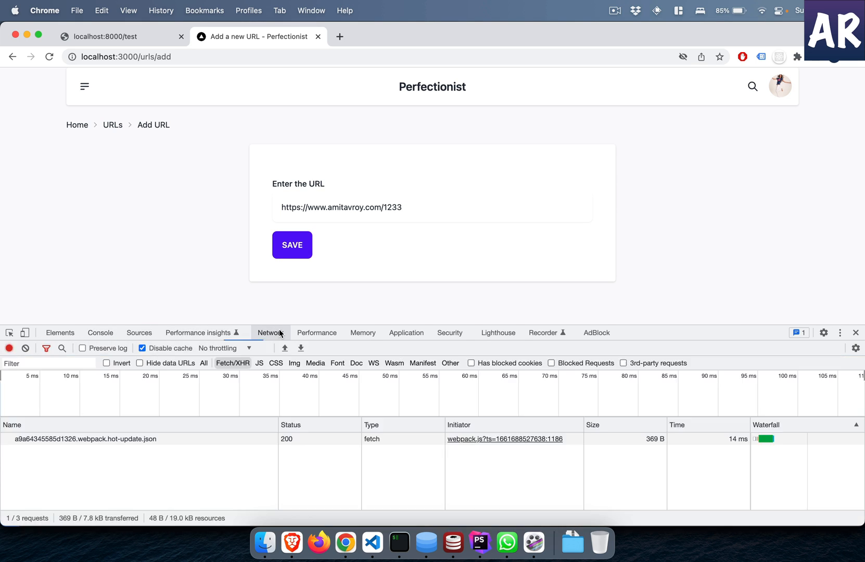
left_click(291, 245)
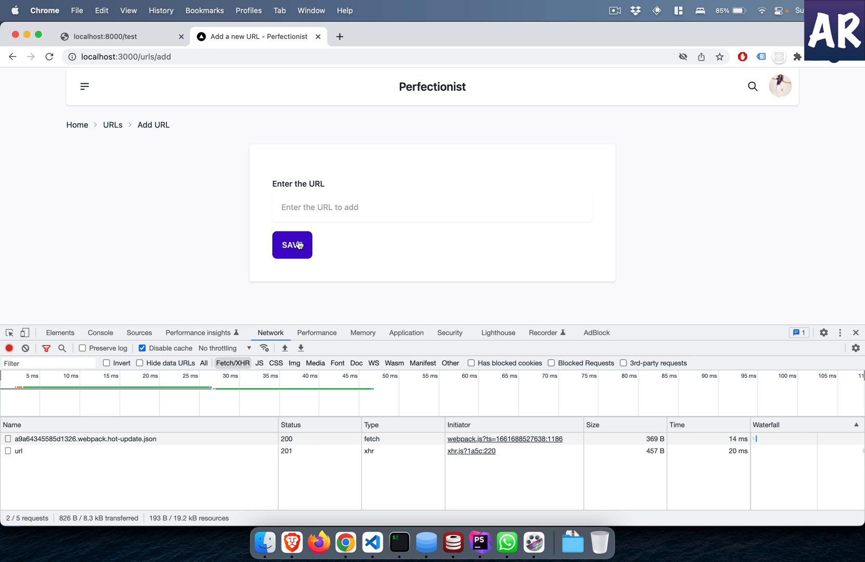
left_click(19, 451)
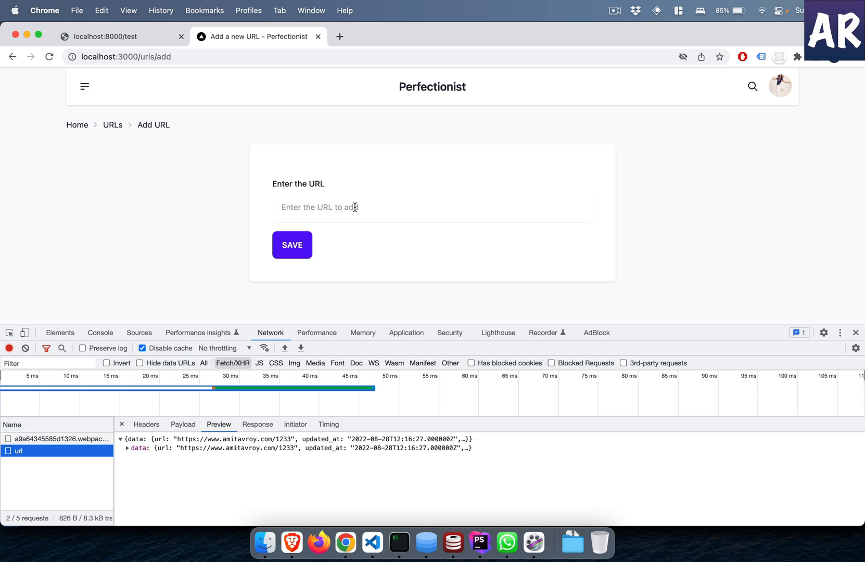
mouse_move(422, 363)
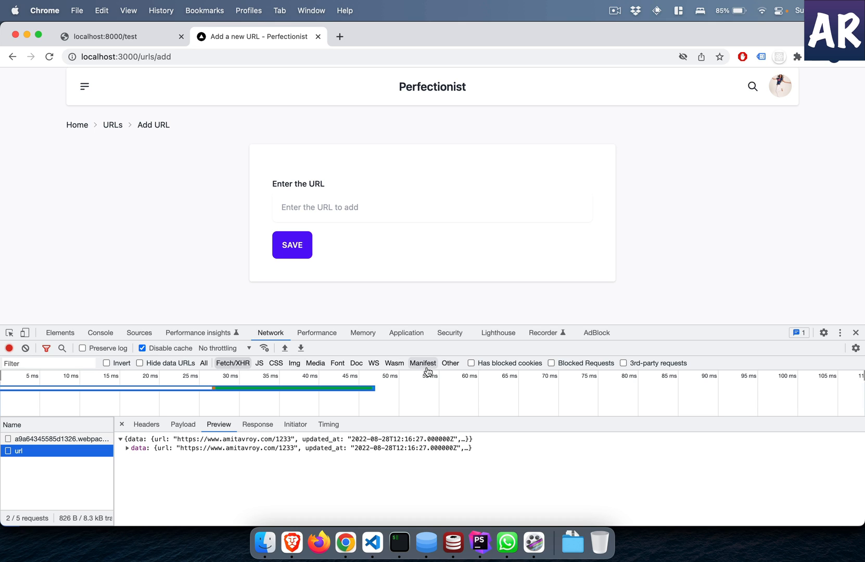
mouse_move(341, 532)
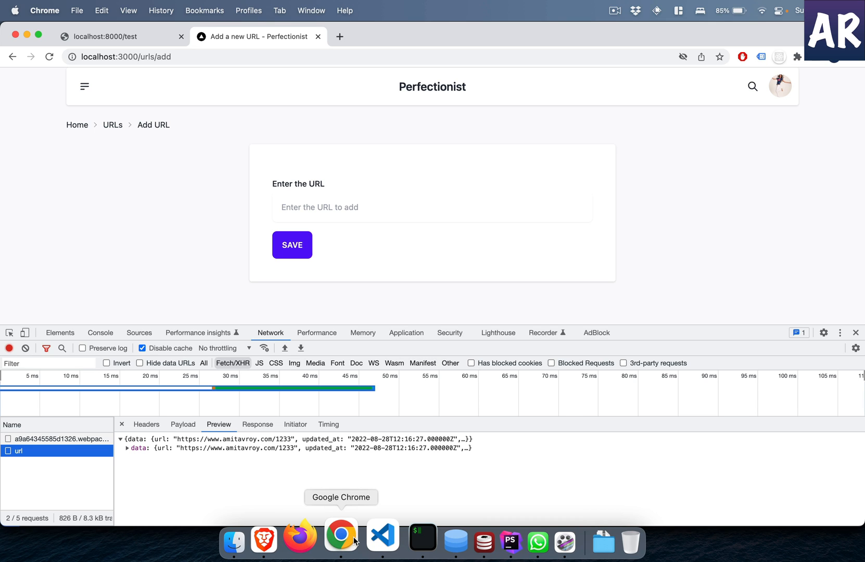
mouse_move(117, 137)
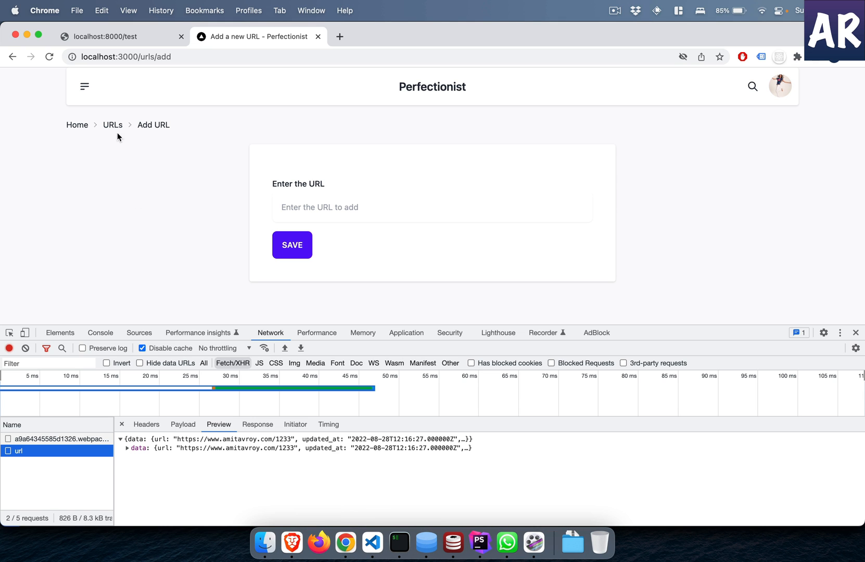
Step: Go to the My URLs breadcrumb and close DevTools to see the full table
left_click(292, 245)
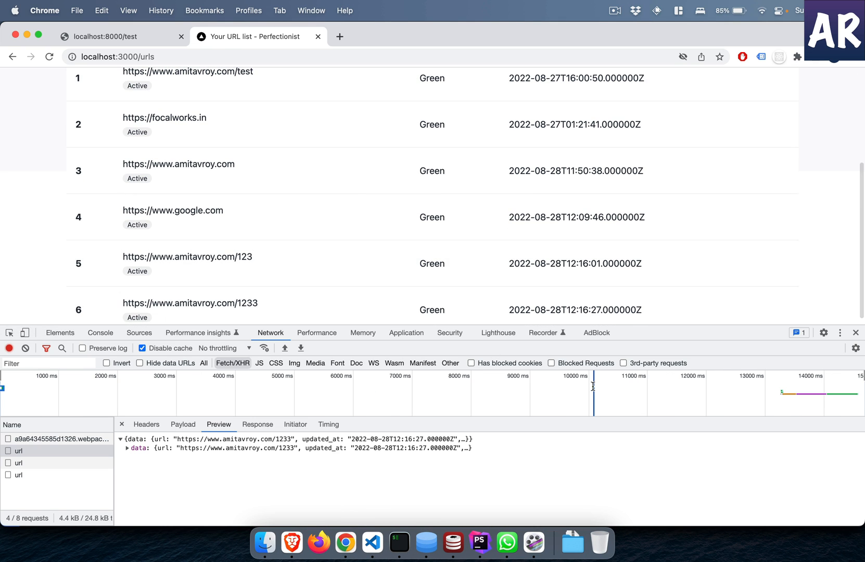
left_click(855, 332)
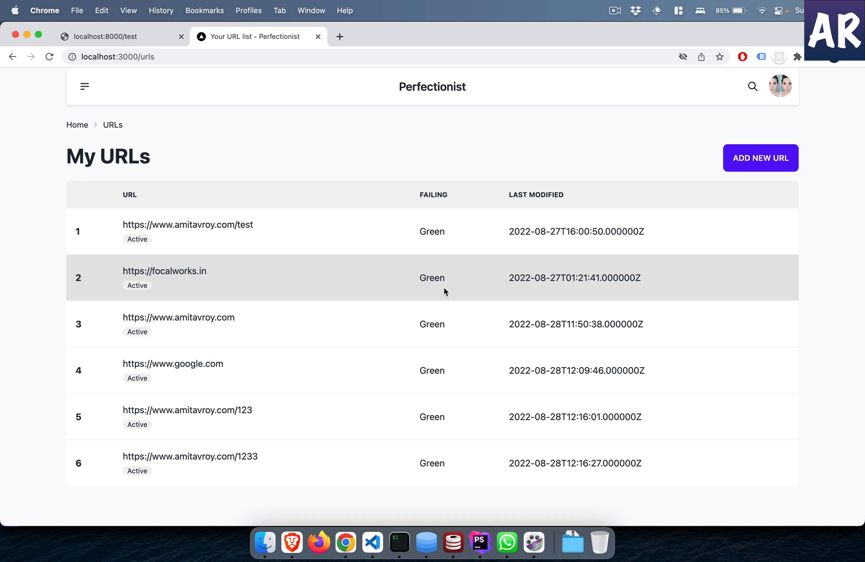
mouse_move(357, 424)
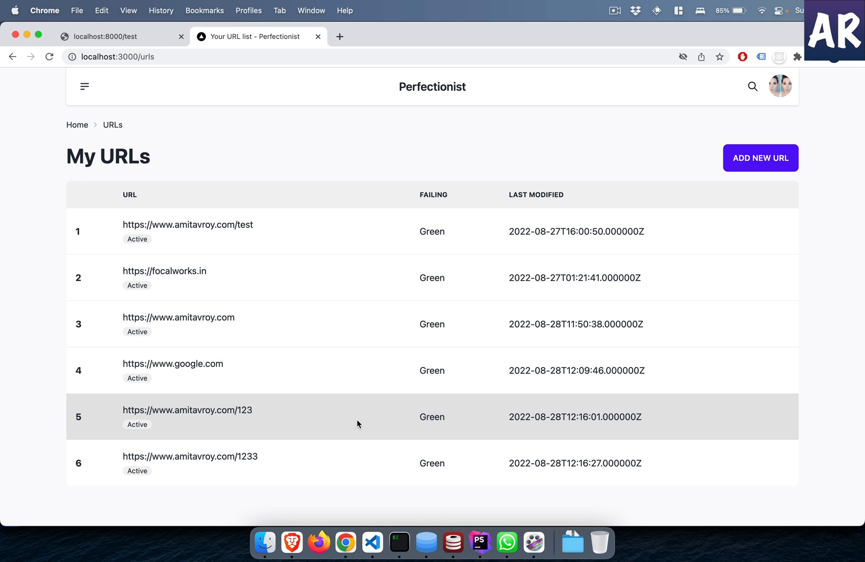